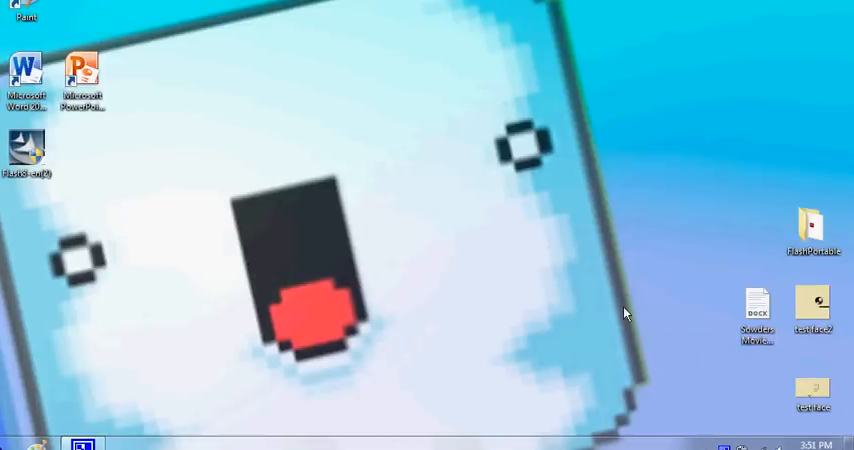
mouse_move(360, 180)
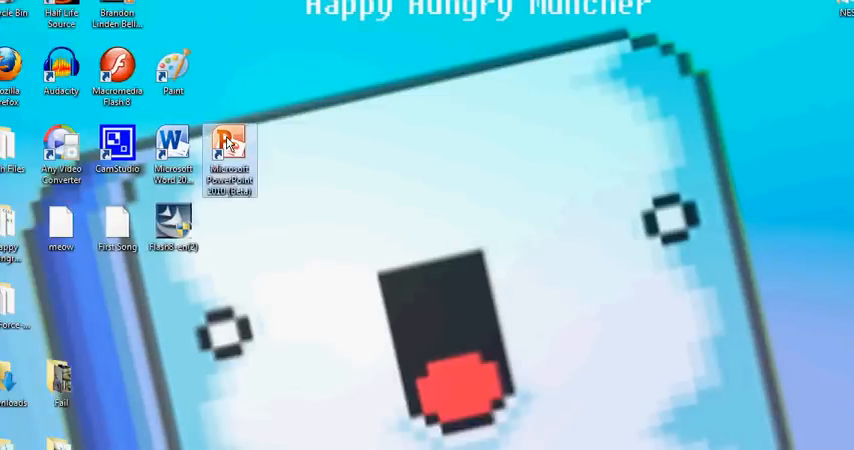
Launch PowerPoint from its desktop shortcut to a new blank title slide.
double_click(230, 156)
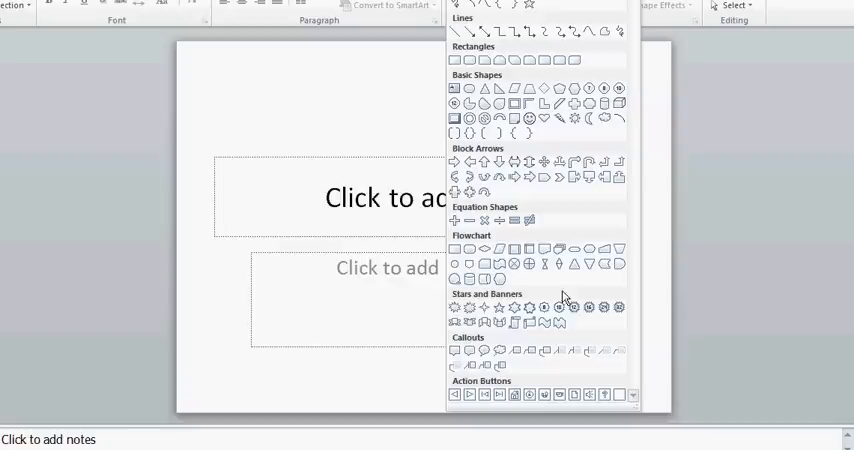
mouse_move(544, 118)
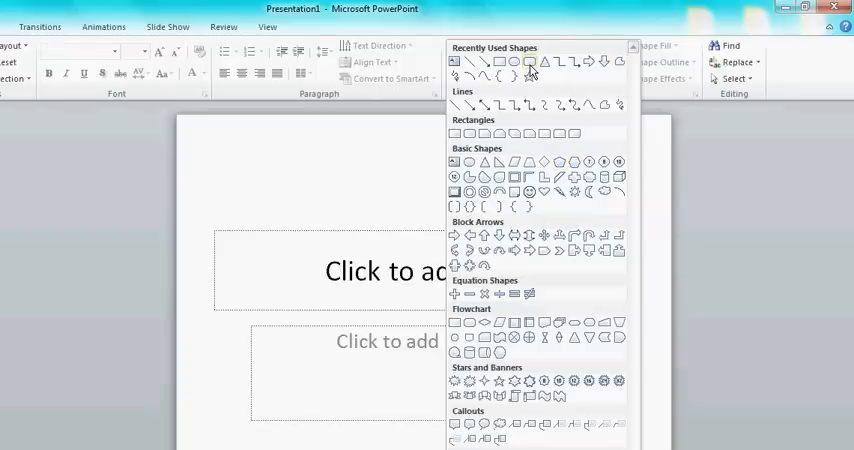
mouse_move(532, 62)
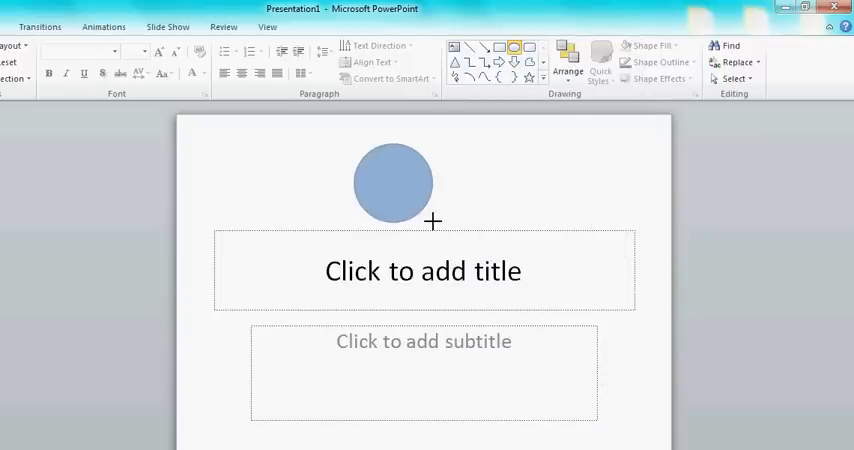
Draw a filled blue circle above the title placeholder and show its Shape Effects list.
left_click(392, 184)
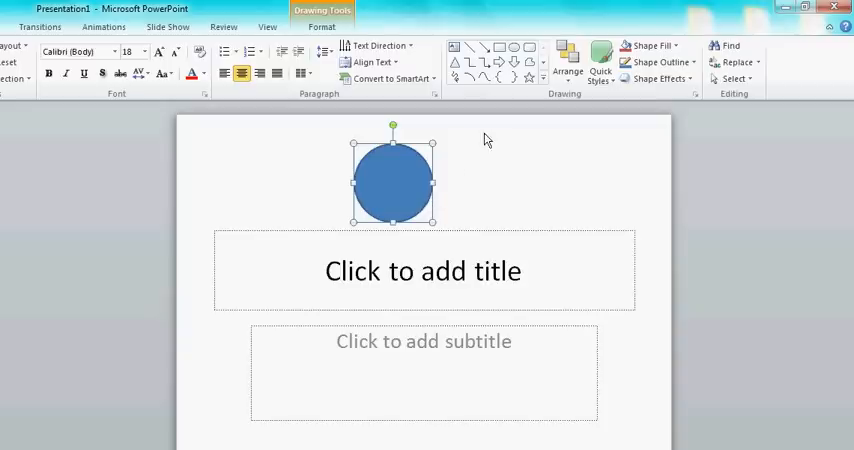
mouse_move(490, 138)
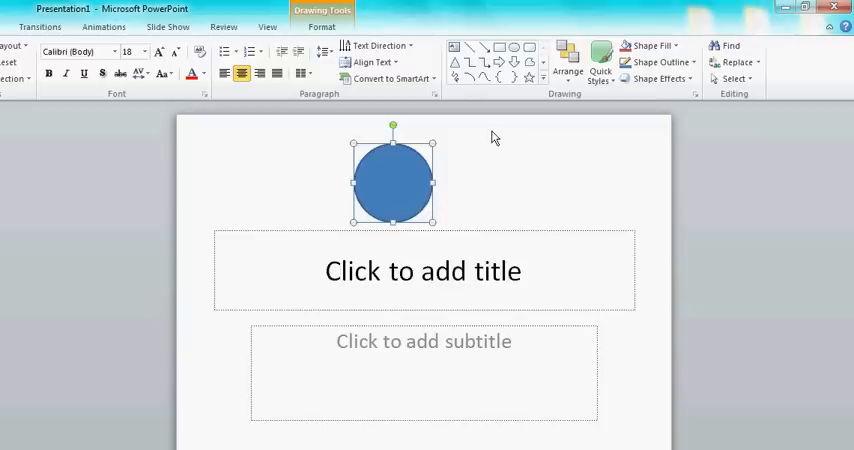
left_click(656, 78)
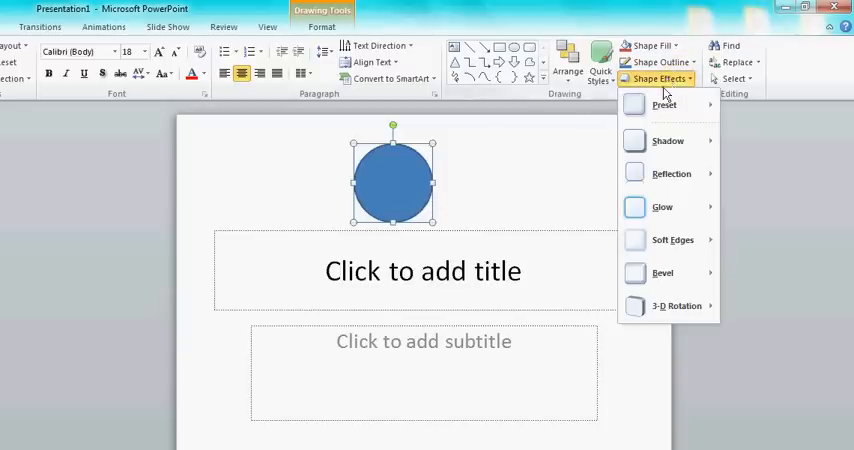
Apply a 3-D rotation preset so the circle tilts into an ellipse, with 3-D Options open.
left_click(664, 104)
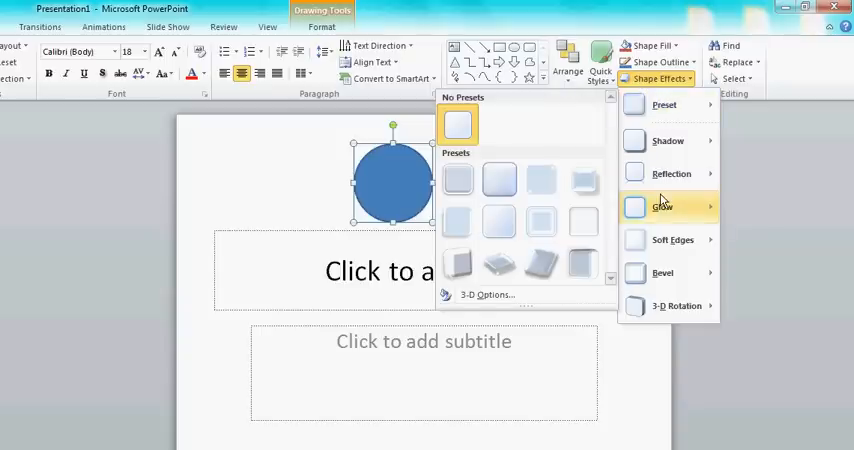
left_click(676, 306)
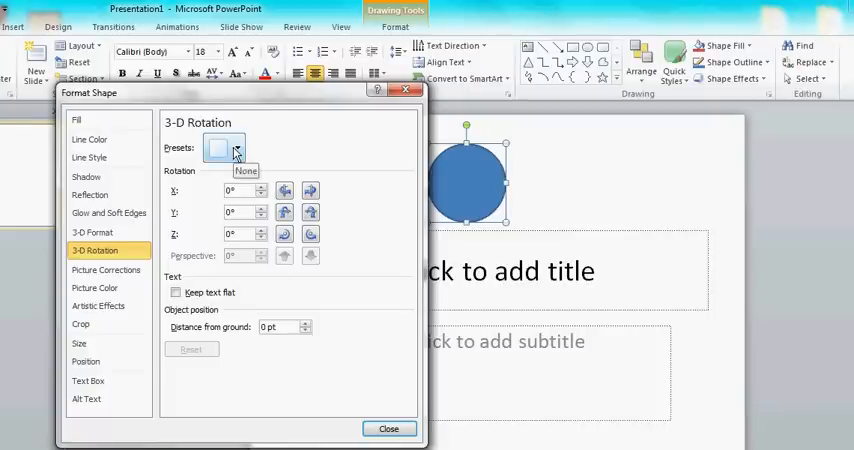
left_click(260, 188)
type("20")
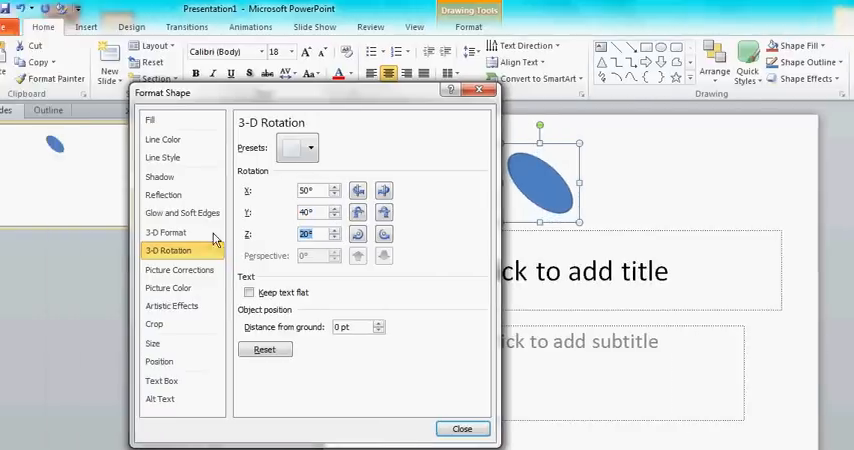
In 3-D Format, raise the top and bottom bevel widths and heights so the circle rounds out.
left_click(166, 232)
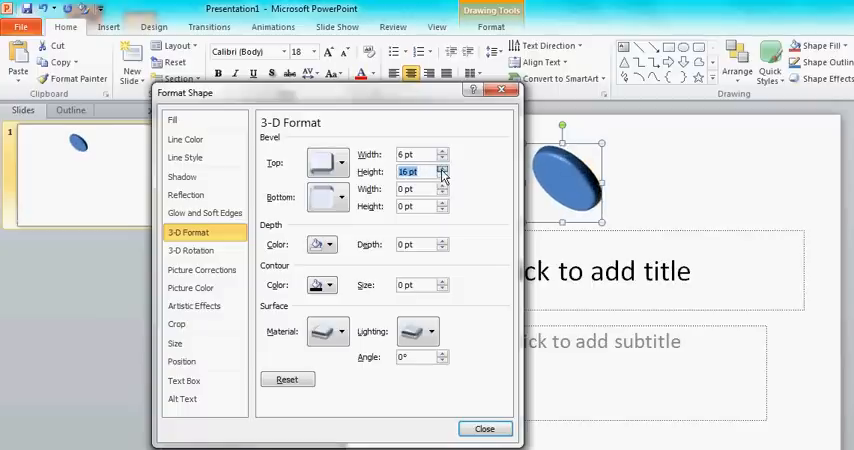
left_click(444, 168)
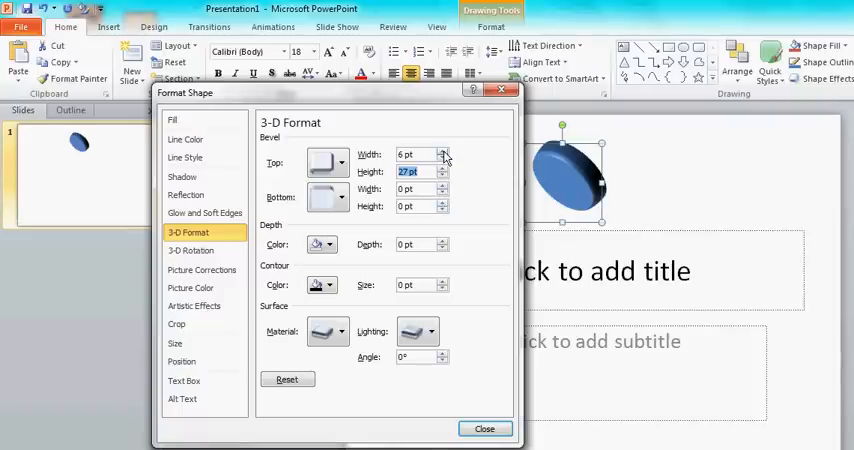
left_click(444, 152)
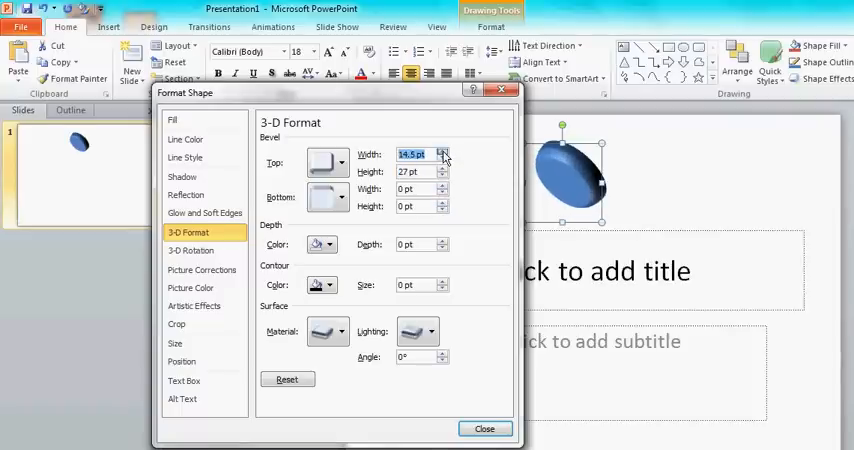
left_click(442, 150)
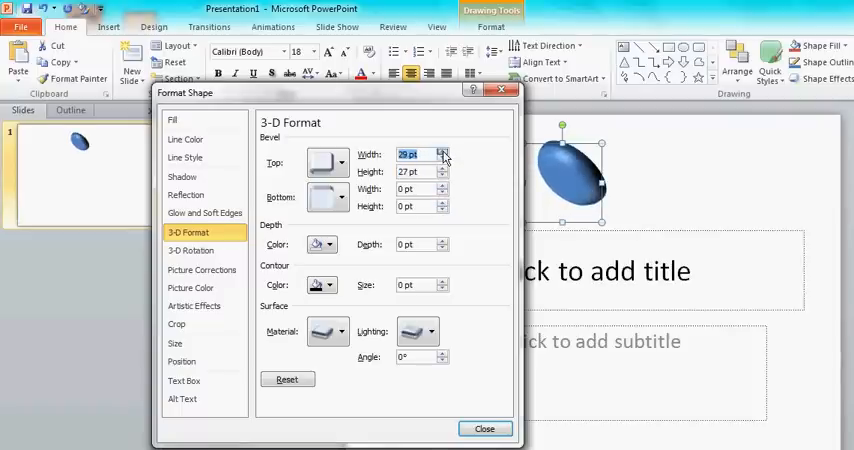
left_click(444, 150)
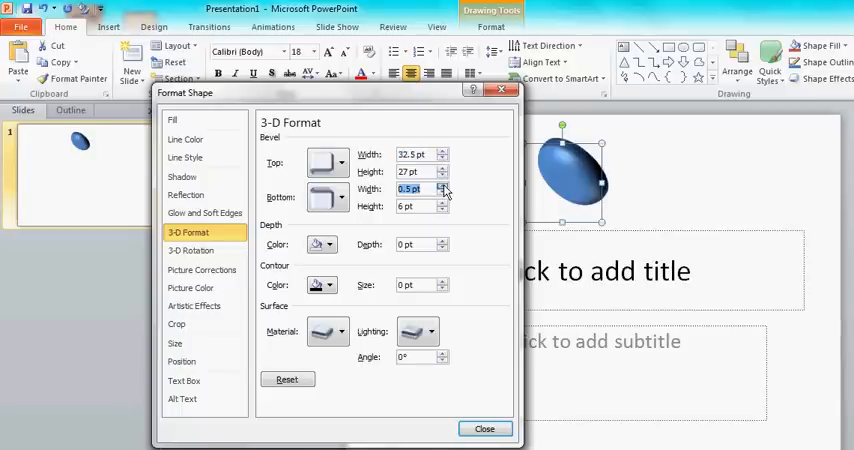
left_click(442, 184)
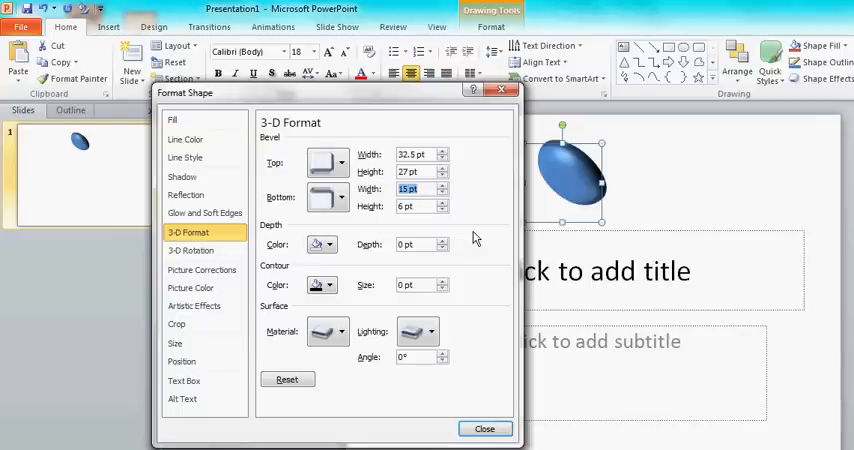
left_click(442, 202)
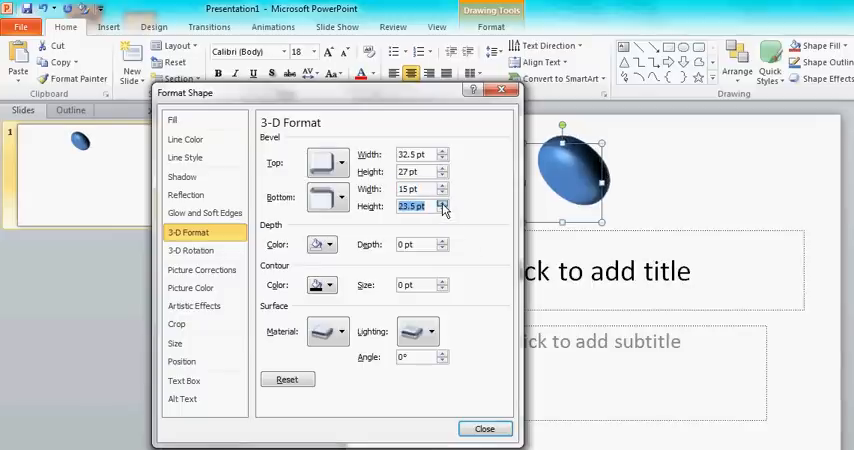
left_click(442, 204)
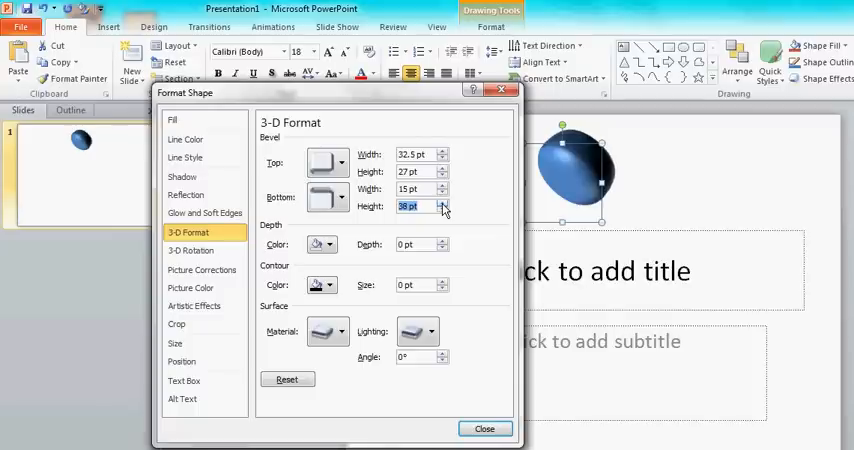
left_click(442, 204)
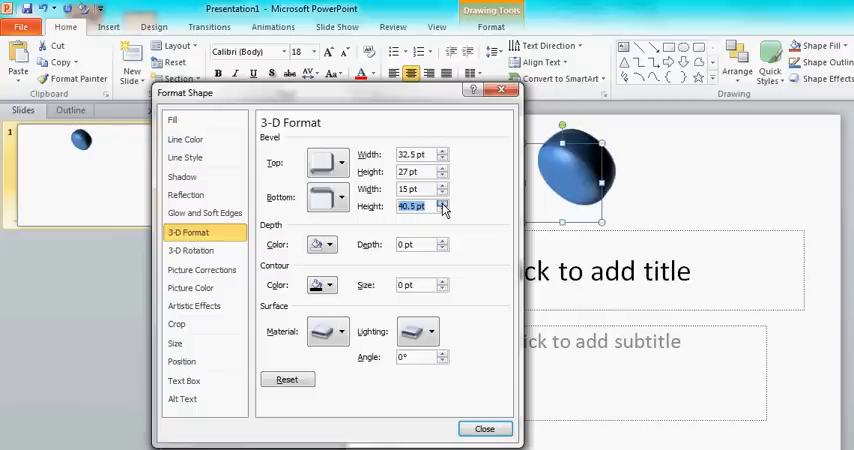
left_click(442, 202)
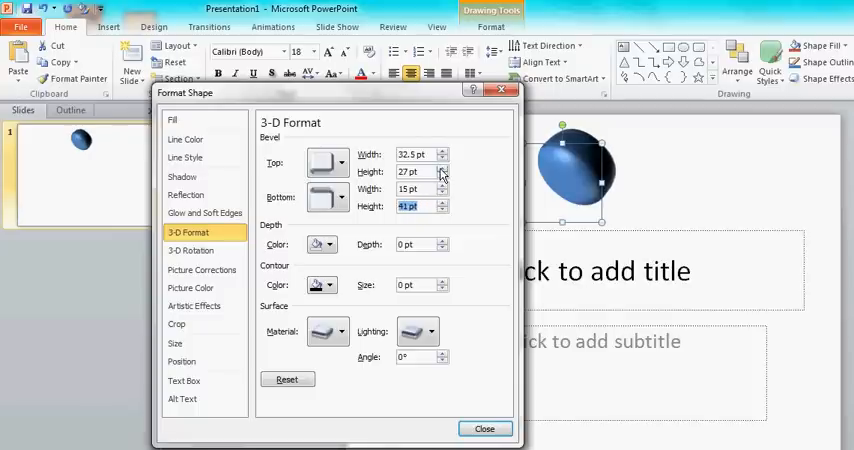
Fine-tune the top bevel height up and width down (around 35–45 pt) for a smooth sphere.
left_click(440, 168)
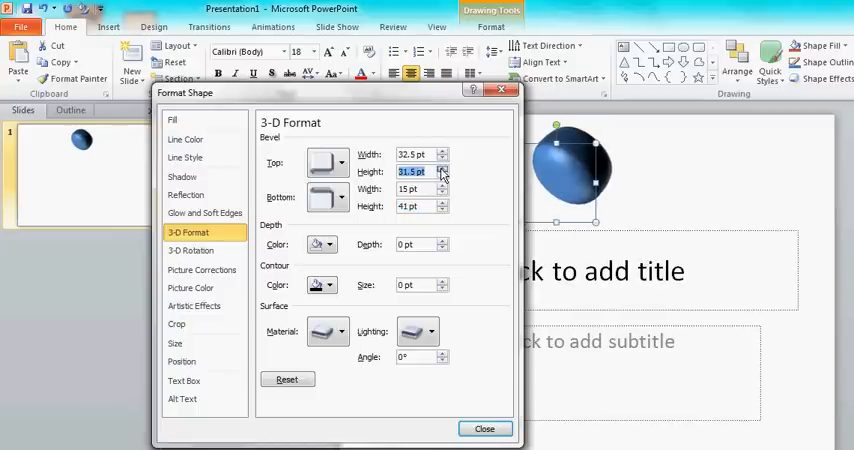
left_click(442, 168)
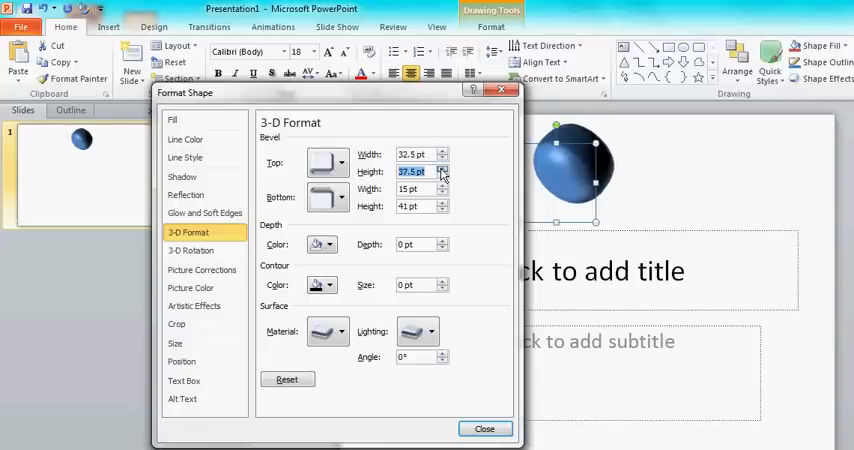
left_click(442, 168)
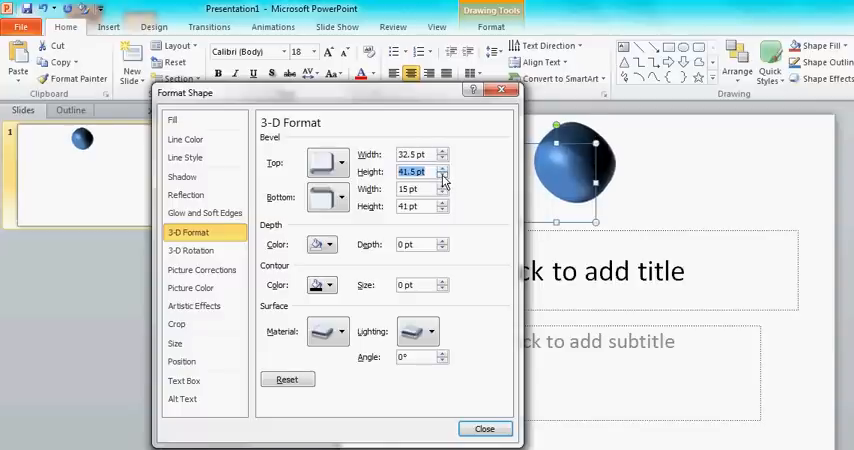
left_click(444, 176)
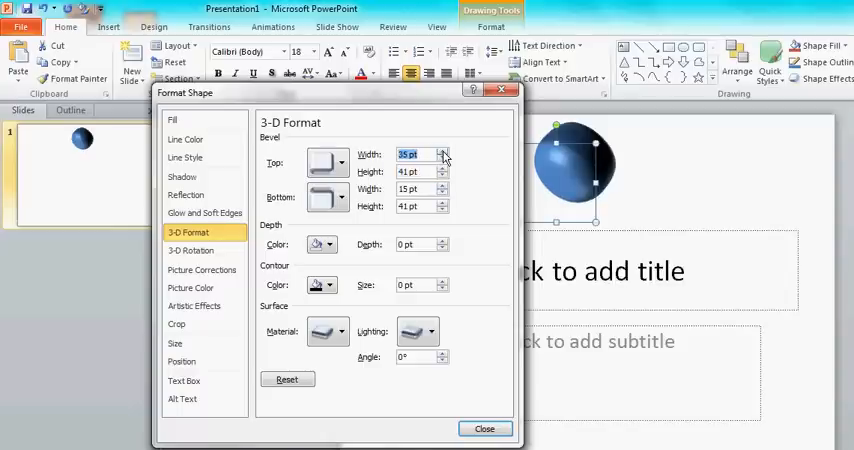
left_click(442, 168)
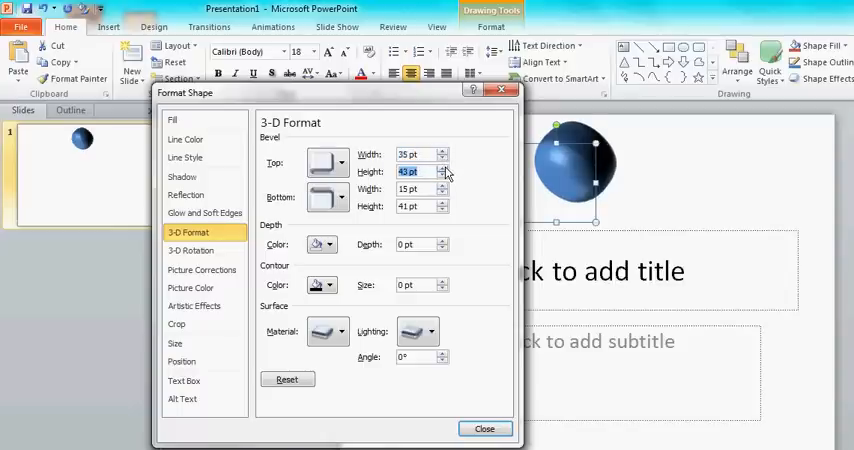
left_click(444, 168)
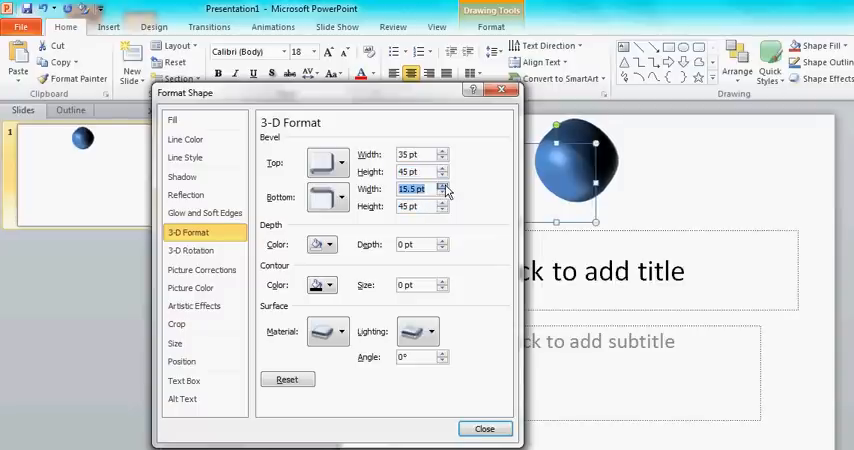
left_click(444, 184)
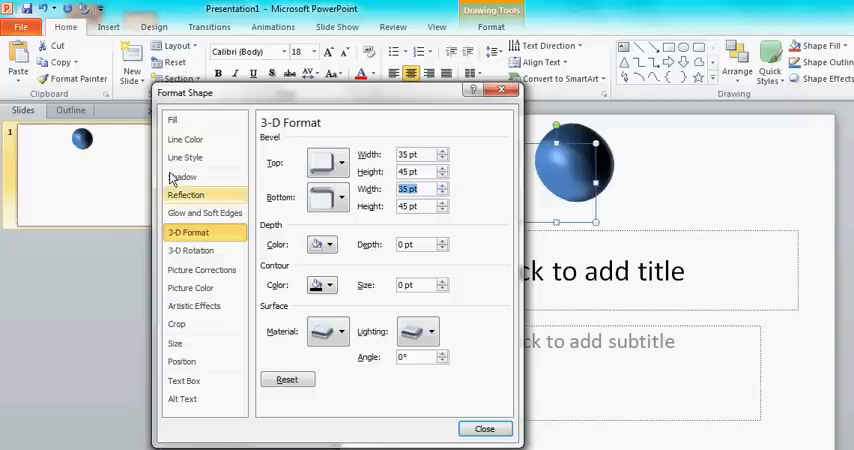
Test the sphere's X rotation through 80°, 90° and 100°, then return it to 0° facing front.
left_click(192, 250)
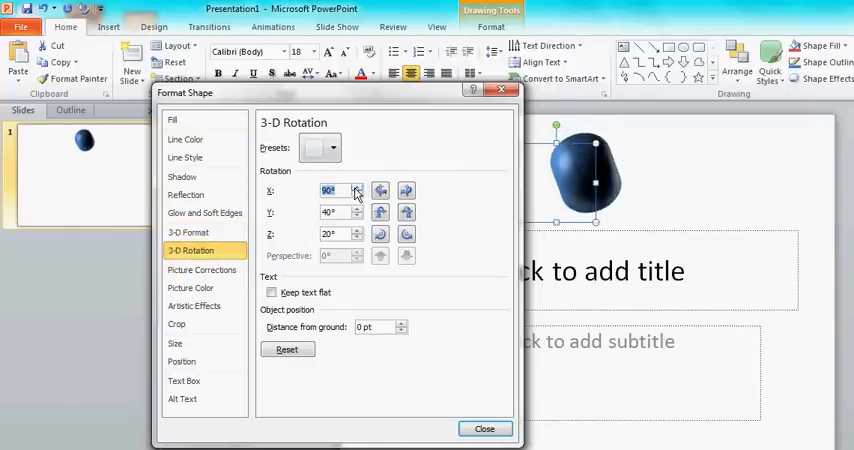
left_click(356, 194)
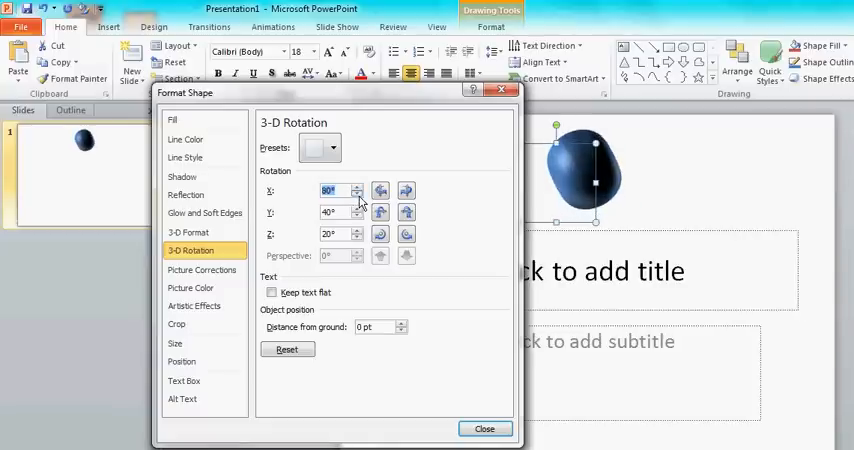
left_click(356, 194)
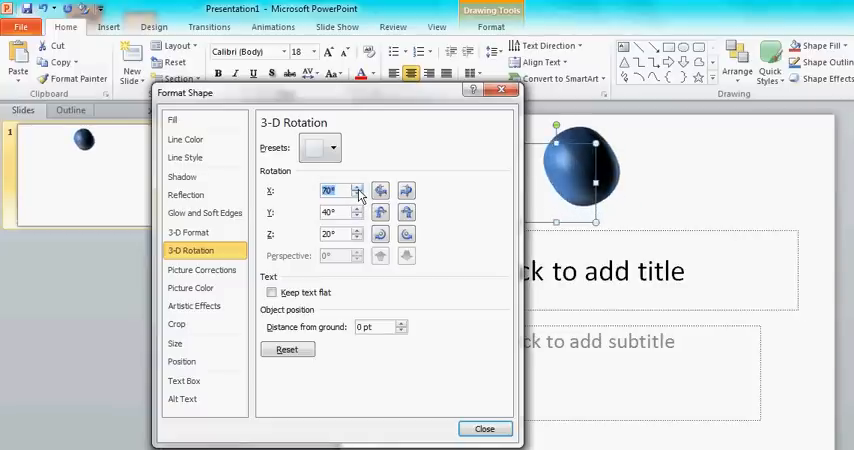
left_click(356, 188)
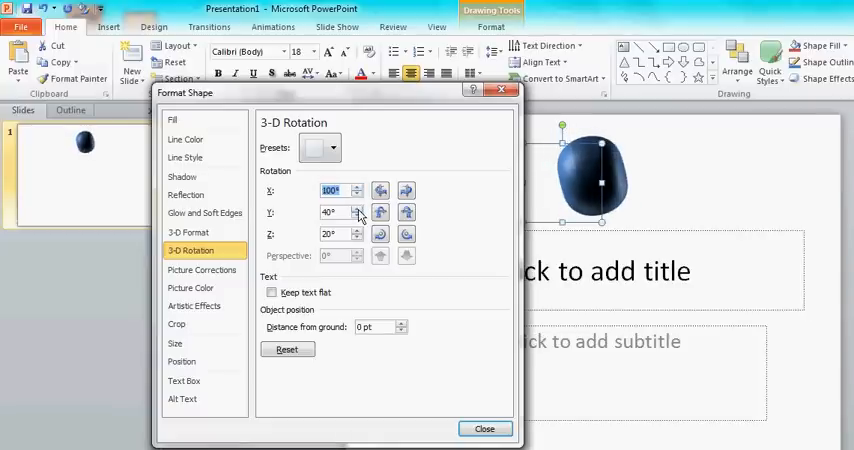
left_click(356, 208)
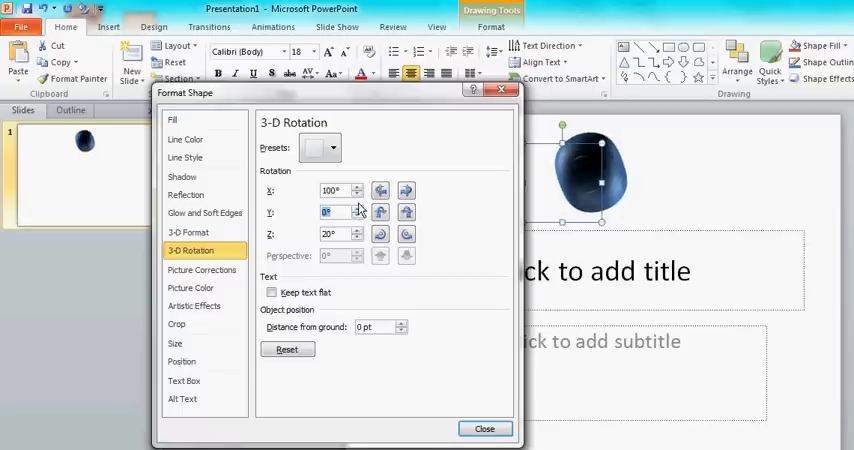
left_click(356, 188)
type("0")
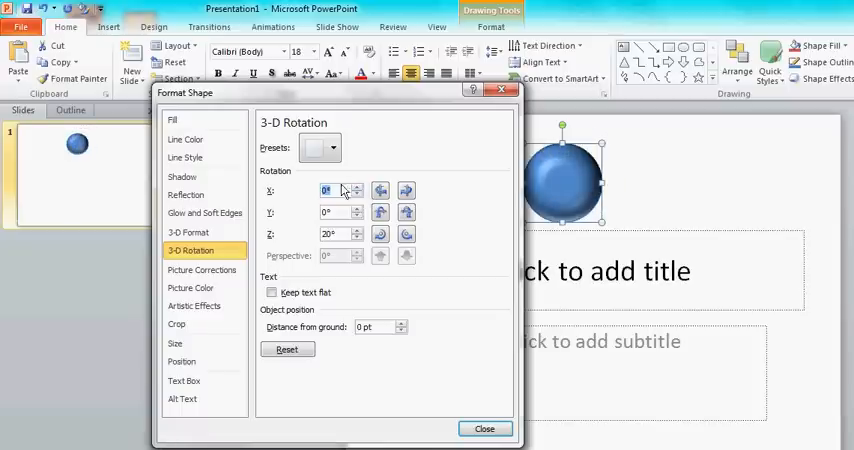
left_click(172, 118)
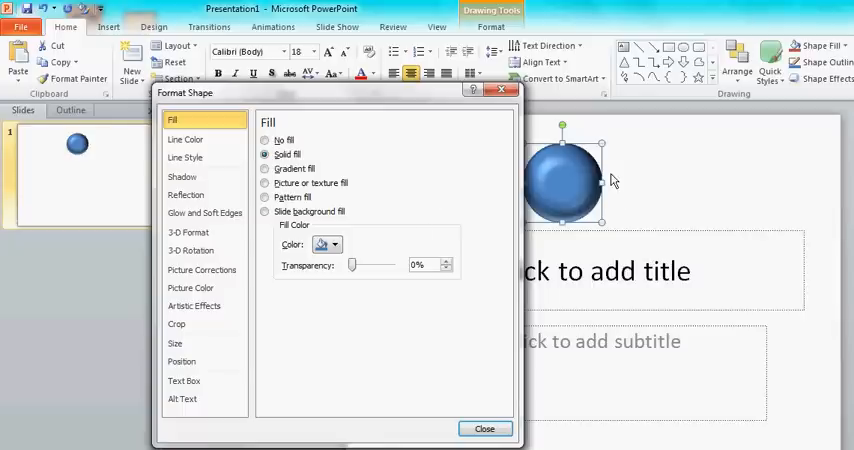
Set the sphere to No fill and rotate it to X 120° so it becomes a thin tilted ring.
left_click(264, 140)
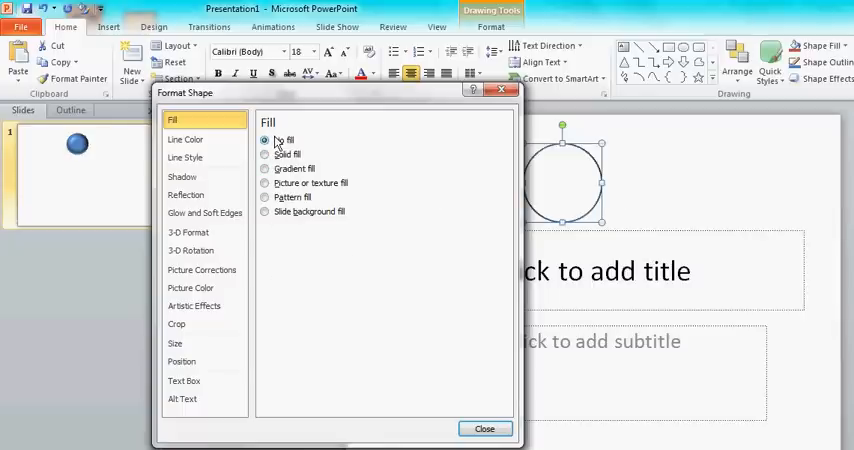
left_click(264, 140)
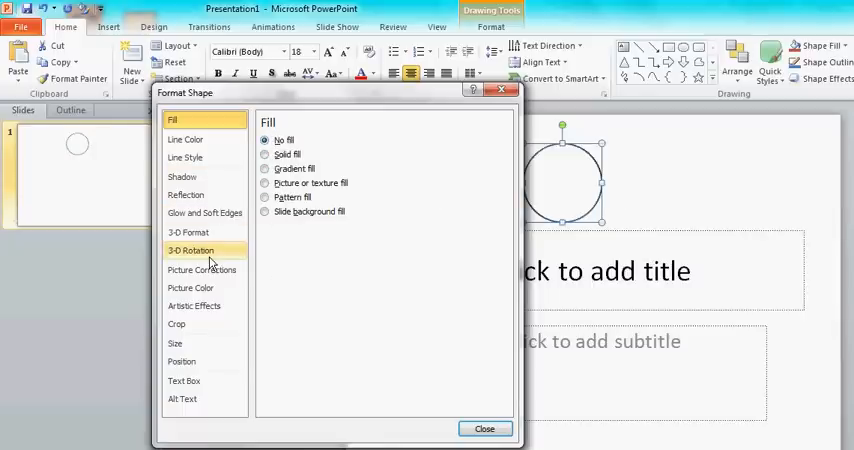
left_click(192, 250)
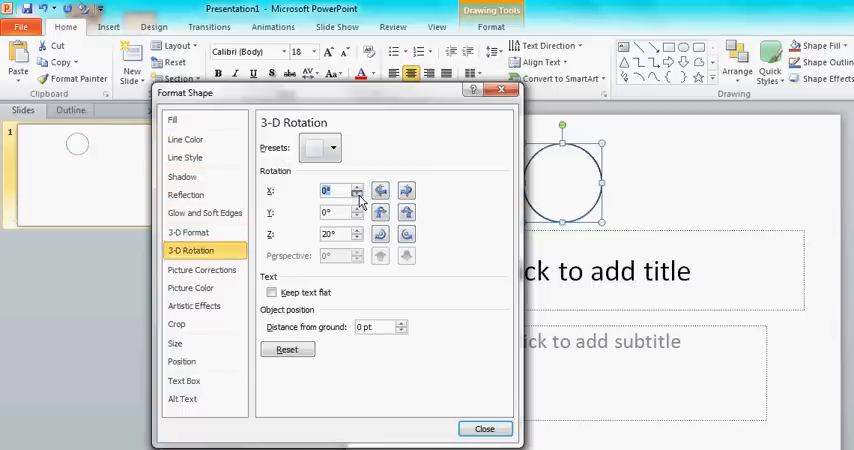
left_click(356, 188)
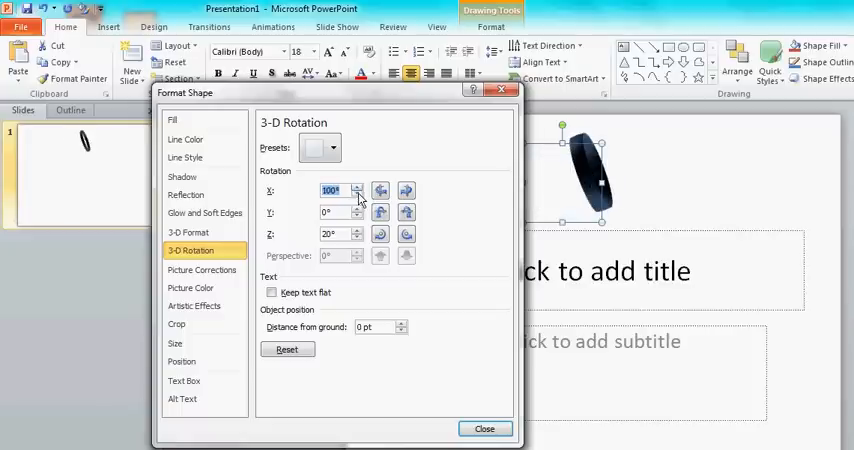
left_click(356, 186)
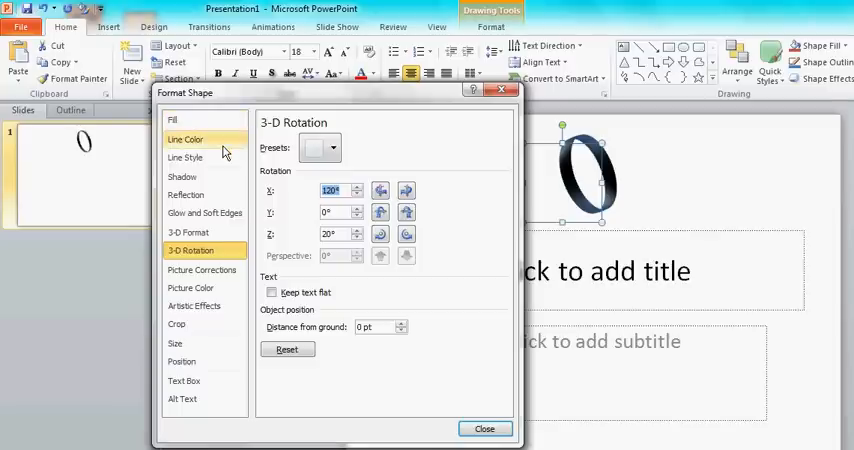
Try gradient and no-line outlines for the ring, settling on a solid line colour.
left_click(184, 140)
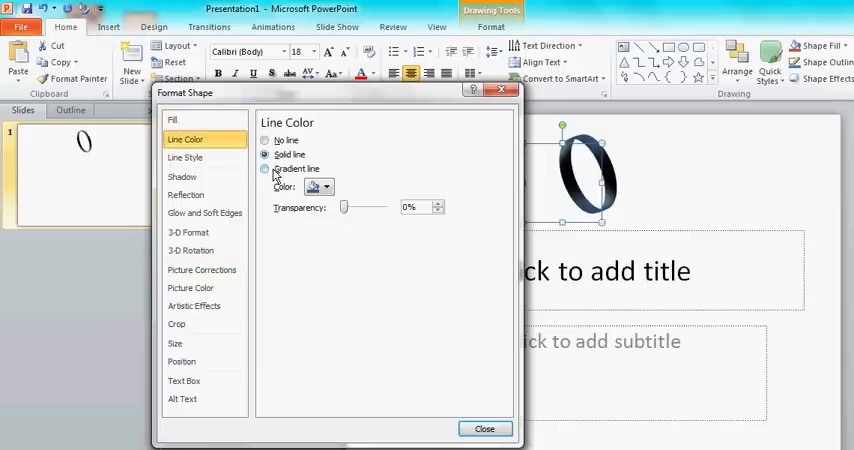
left_click(264, 168)
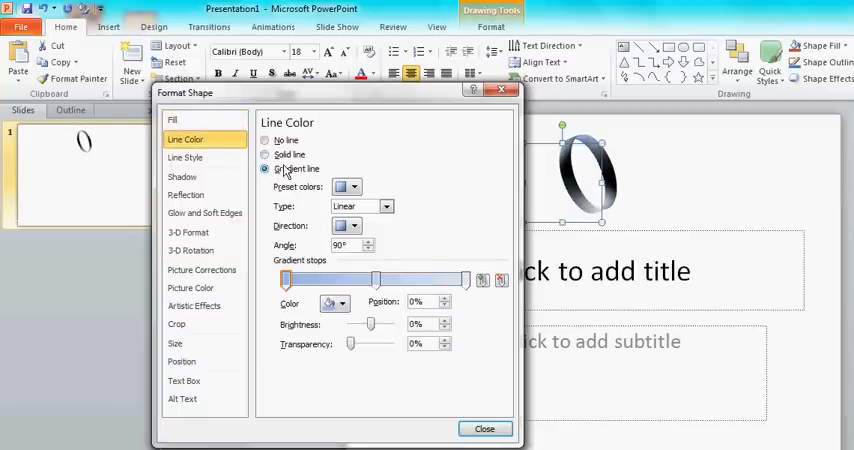
left_click(264, 154)
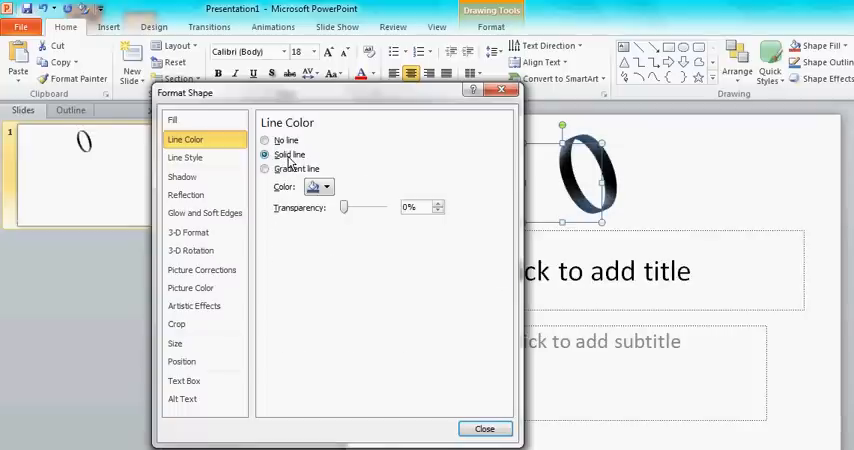
left_click(266, 140)
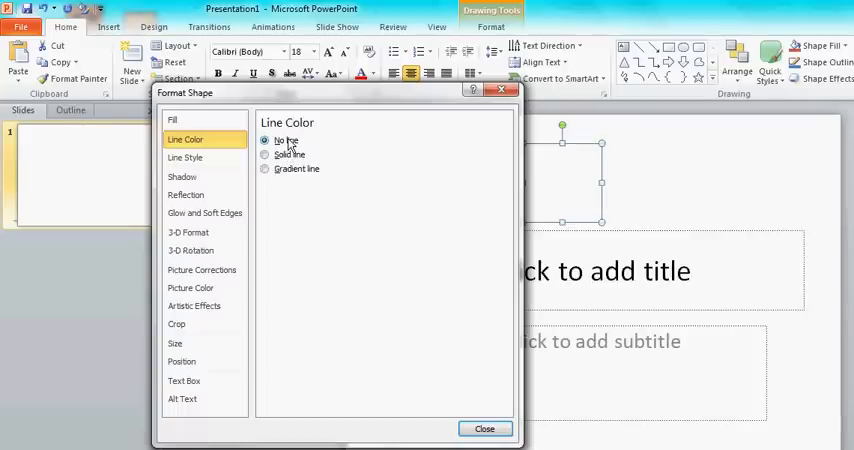
left_click(264, 154)
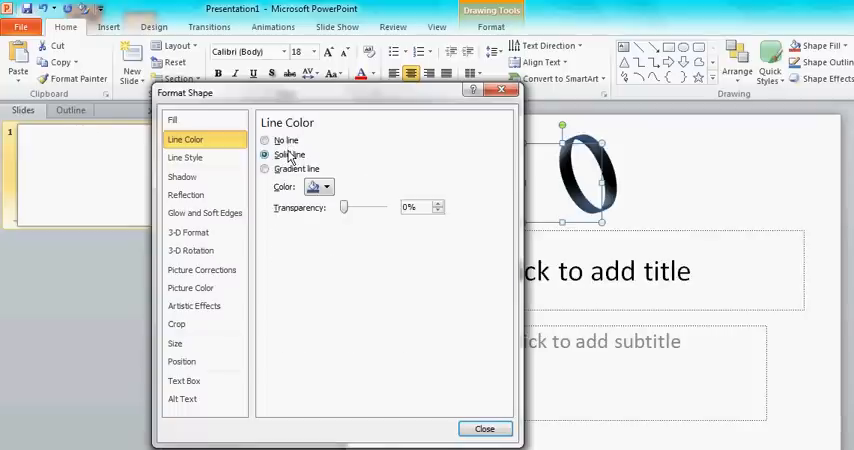
left_click(188, 232)
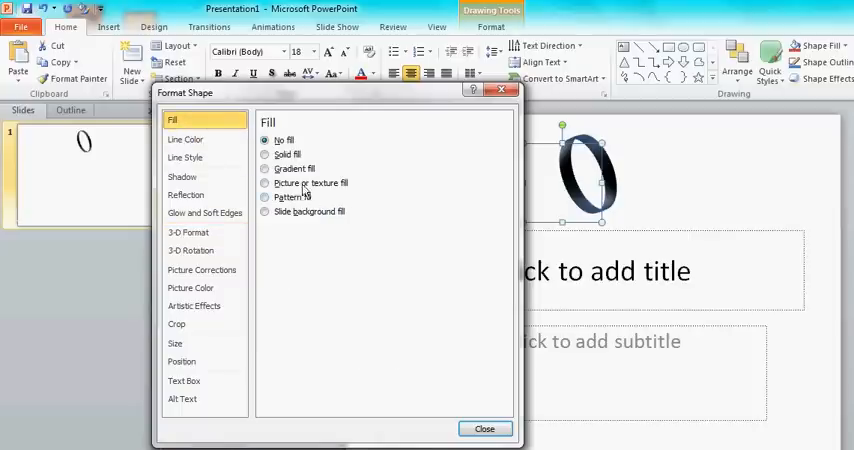
mouse_move(284, 192)
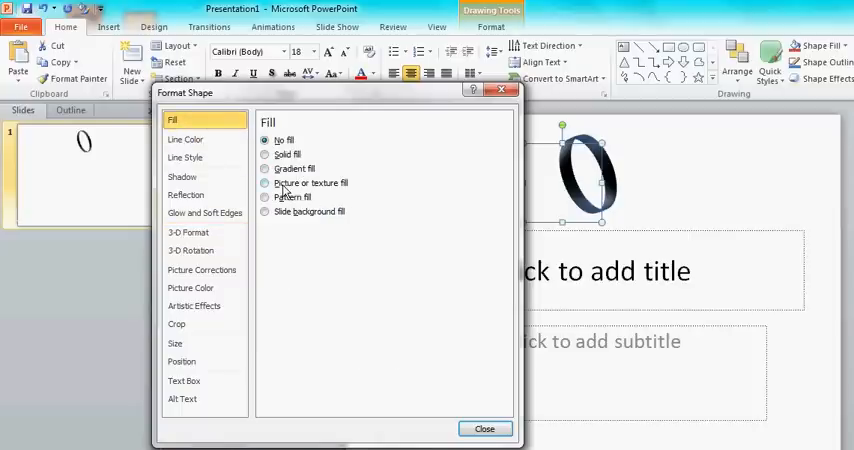
Give the shape a picture fill using the 'test face2' image from the Desktop.
left_click(264, 184)
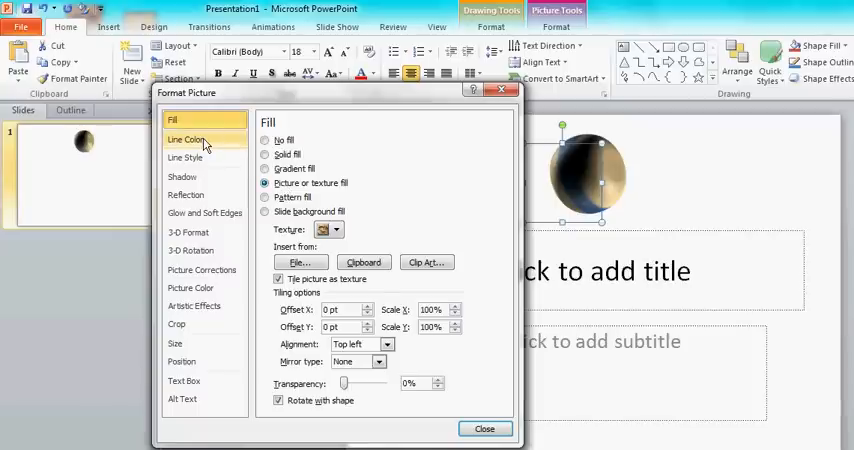
left_click(186, 140)
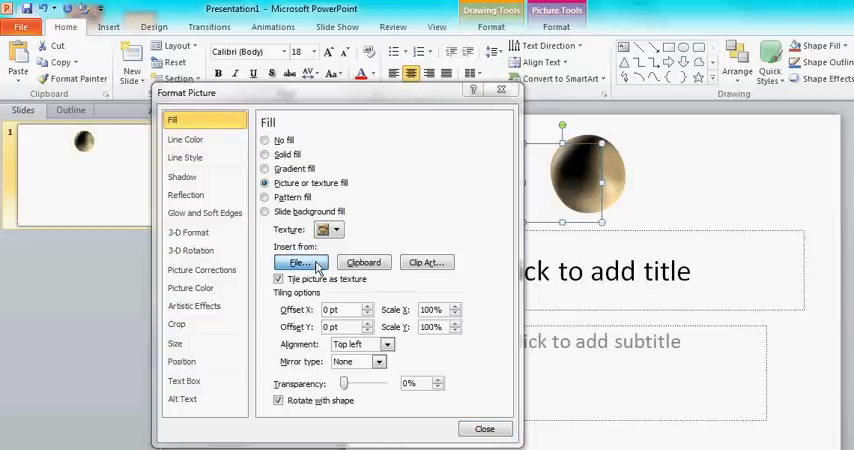
left_click(296, 262)
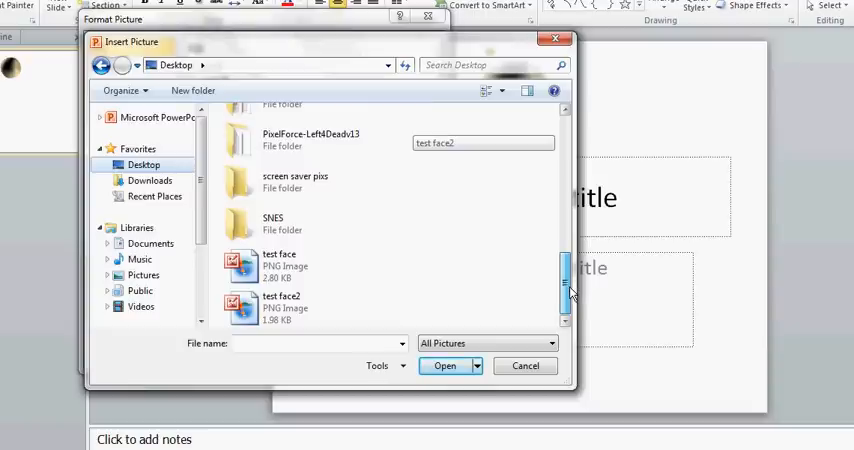
left_click(284, 308)
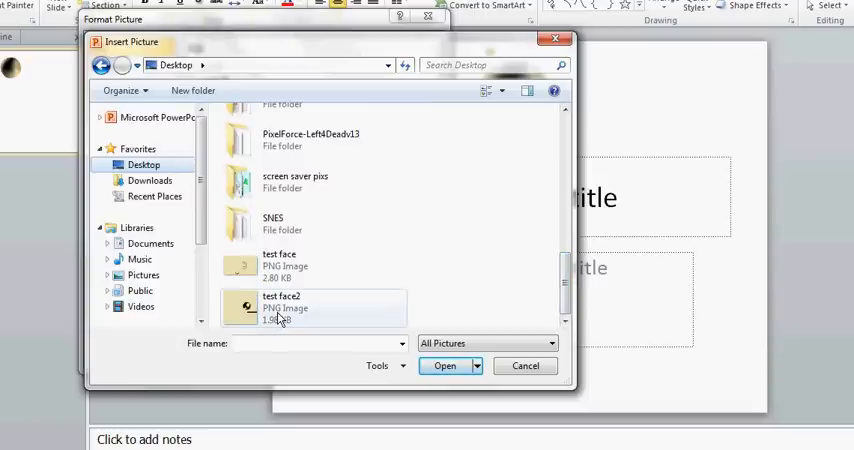
mouse_move(280, 308)
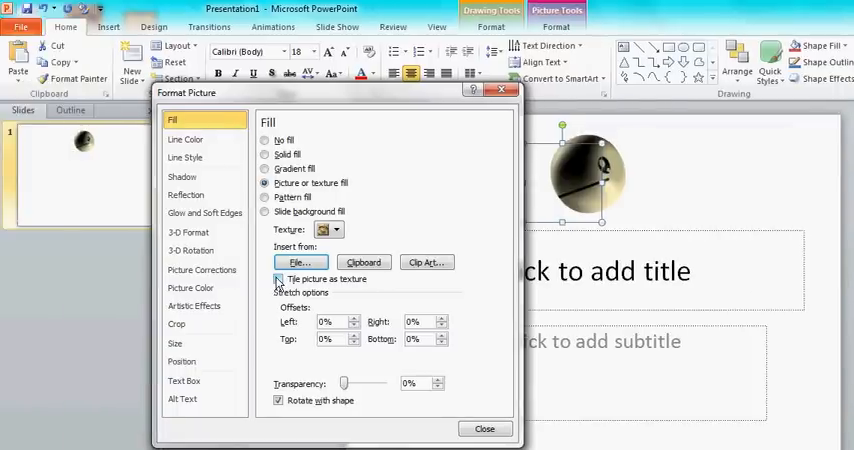
Untick Tile picture as texture so the face stretches over the whole sphere.
left_click(280, 280)
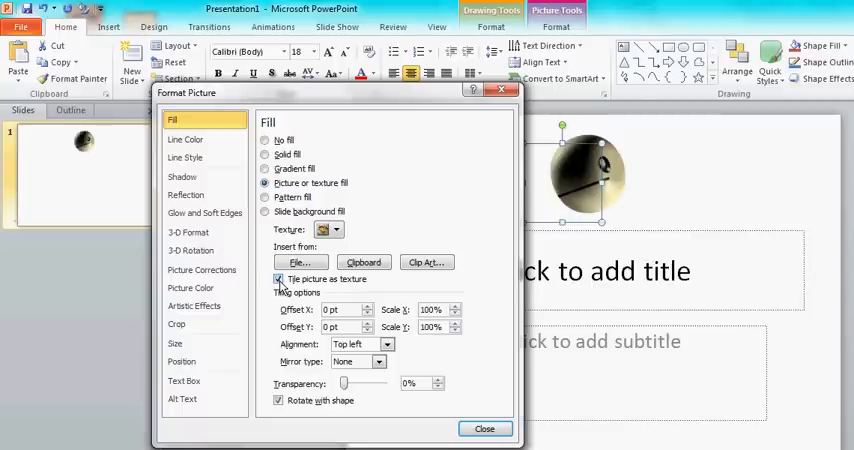
left_click(280, 280)
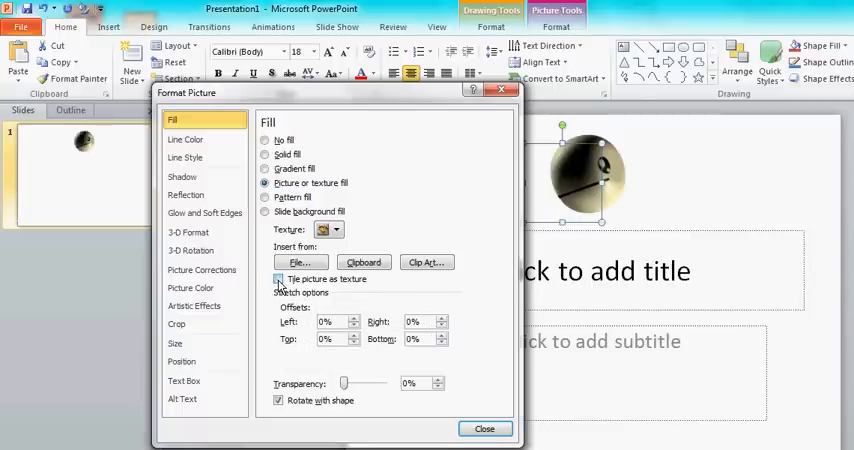
left_click(278, 280)
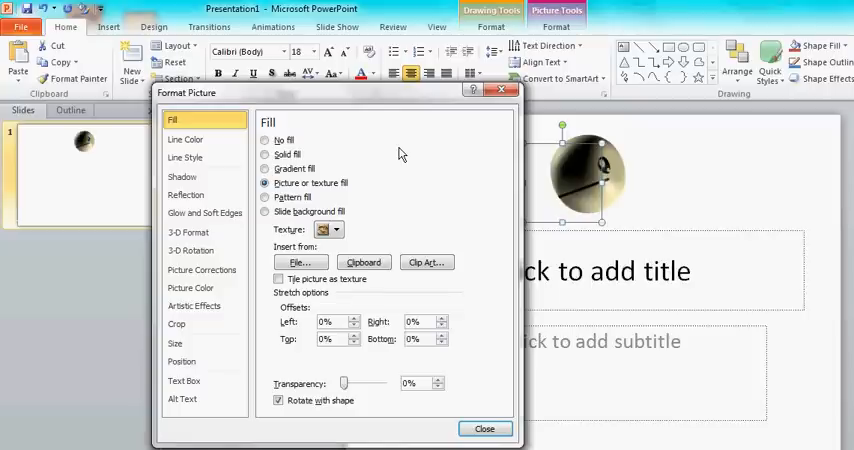
mouse_move(402, 158)
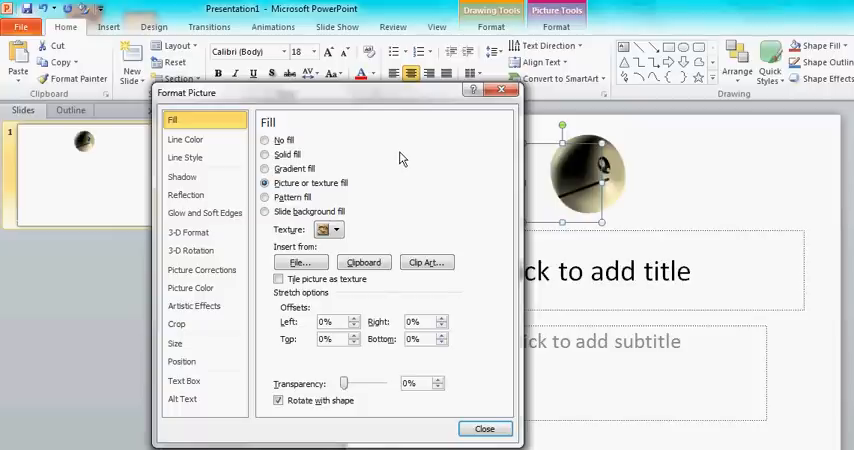
Step the X rotation round to the back and return to 0° to check the face wrap.
left_click(192, 250)
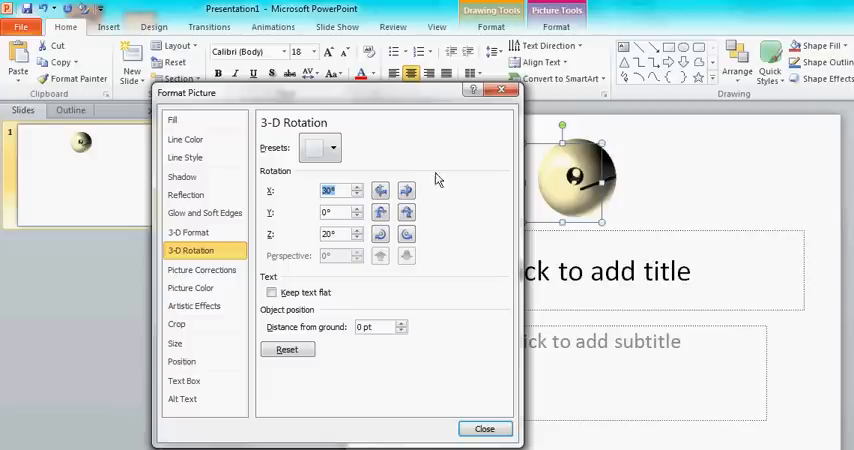
left_click(356, 186)
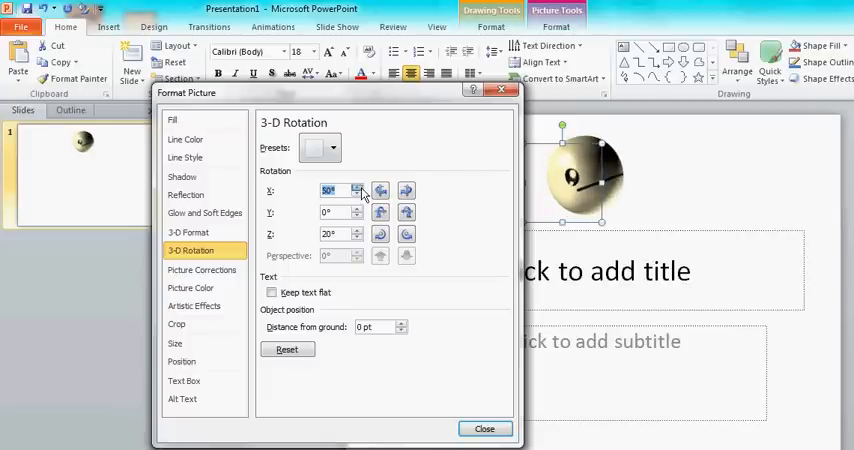
left_click(356, 186)
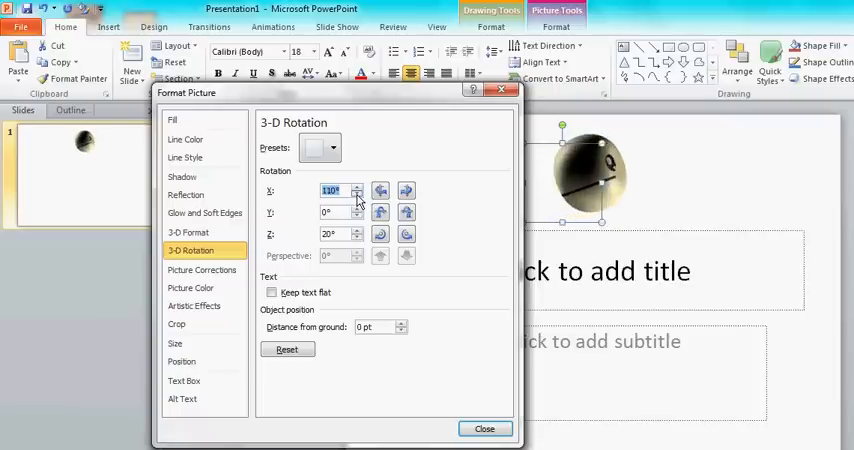
left_click(356, 192)
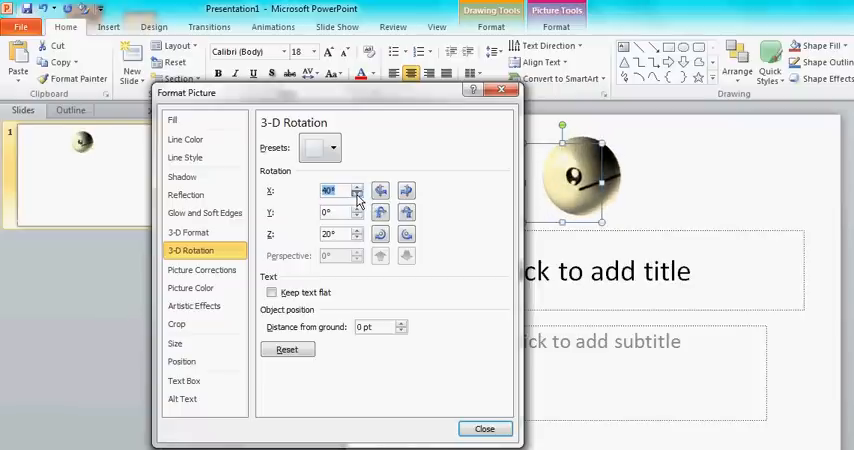
left_click(356, 192)
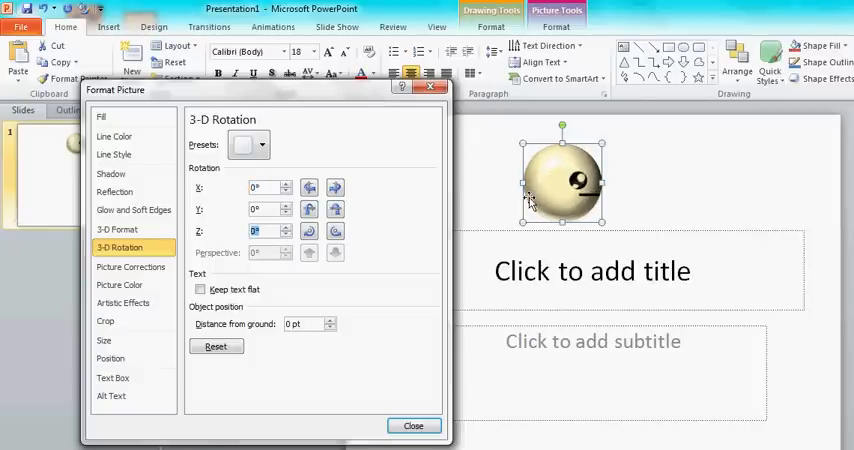
Set the sphere's material to Matte and lighting to Flat, confirming No line outline.
left_click(116, 228)
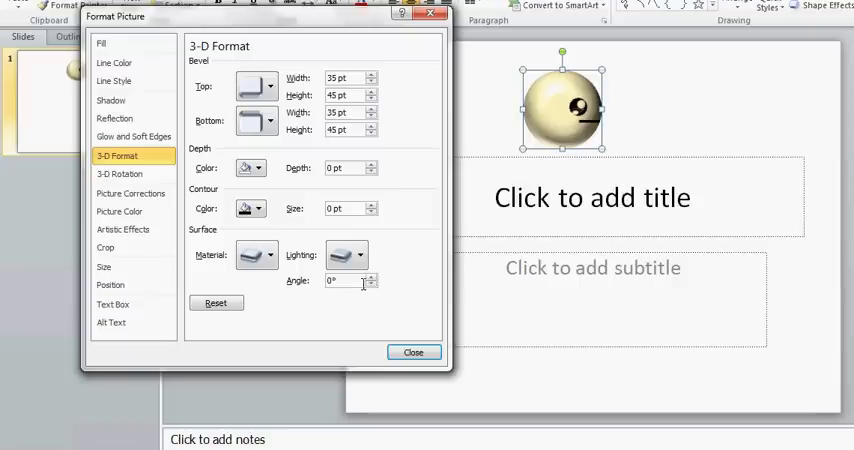
left_click(256, 256)
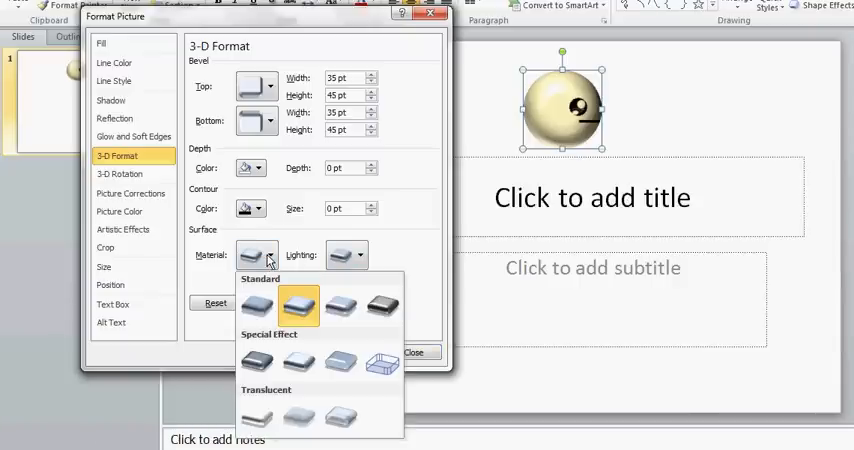
mouse_move(256, 306)
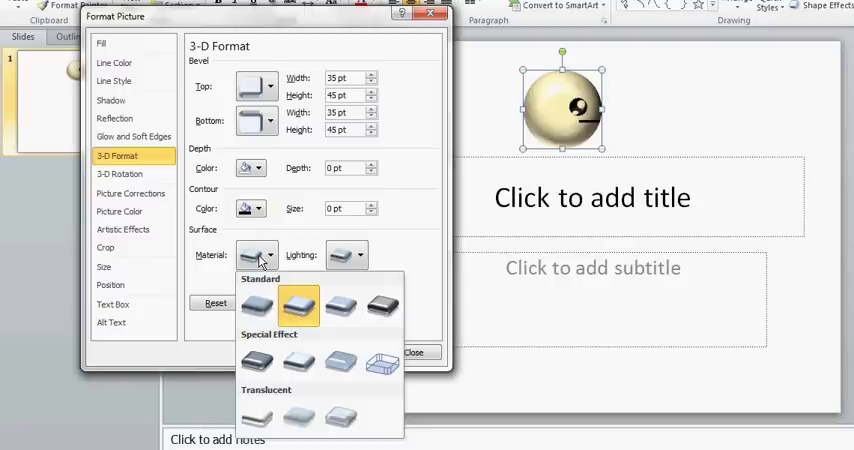
mouse_move(256, 304)
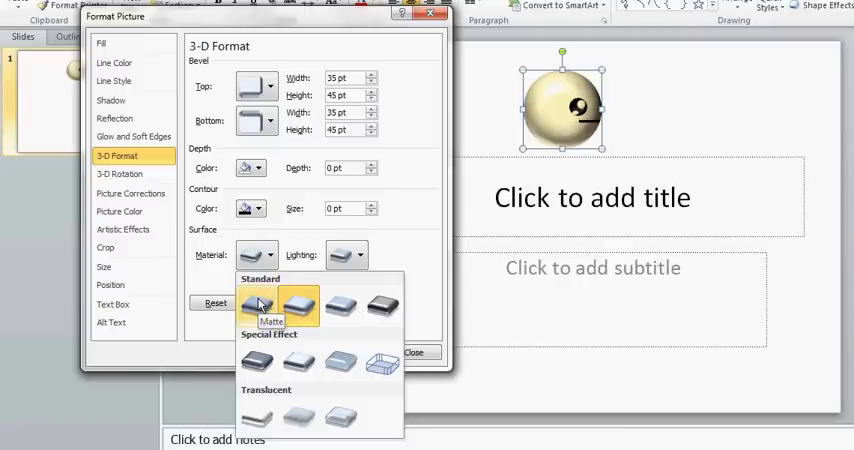
left_click(256, 304)
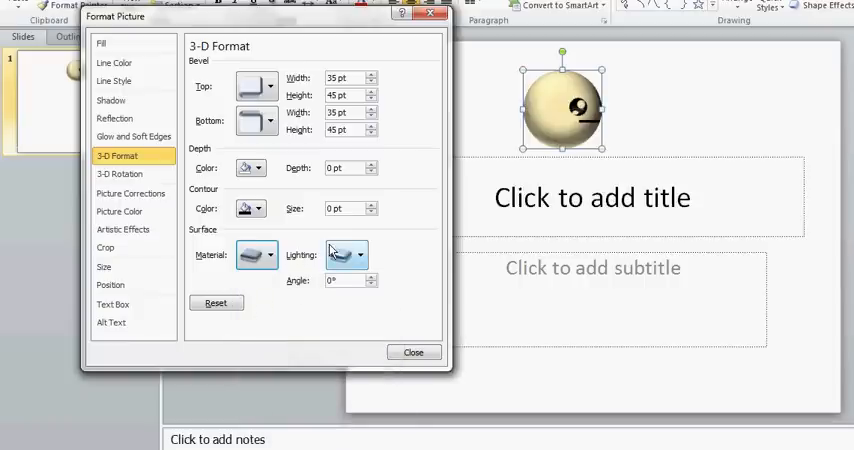
left_click(360, 254)
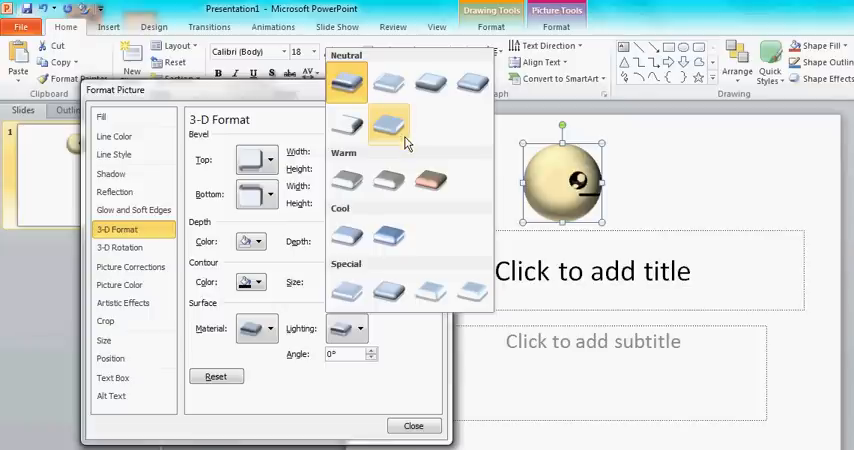
mouse_move(390, 124)
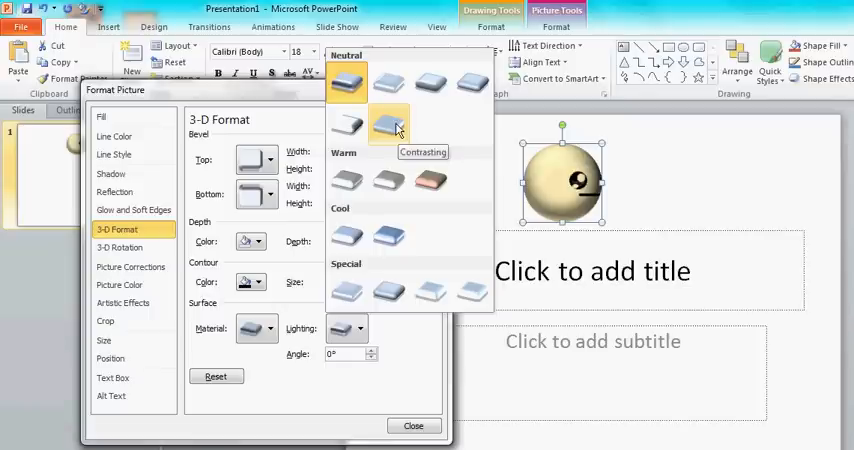
left_click(388, 124)
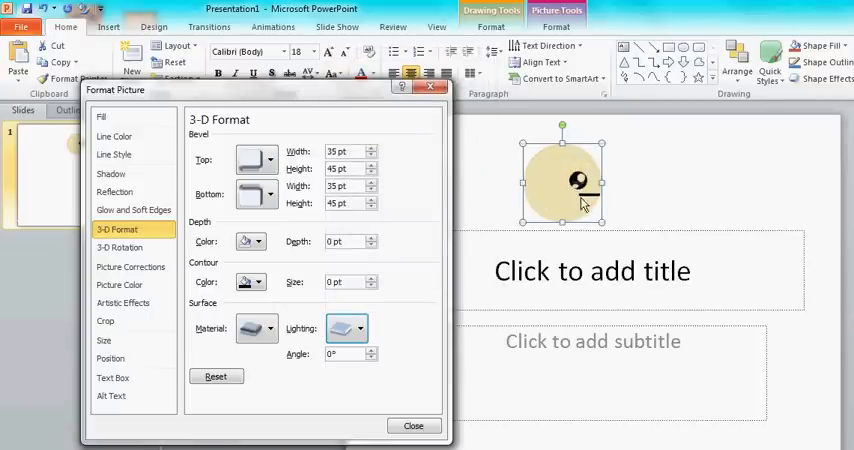
left_click(114, 136)
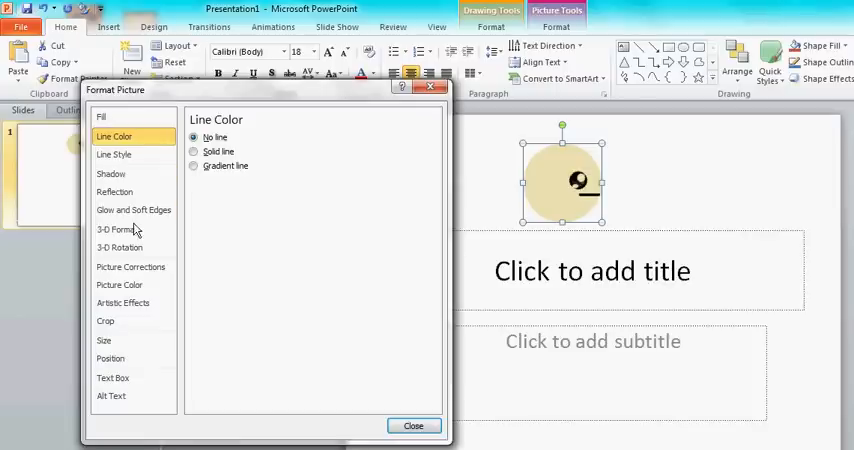
Spin the sphere through several X angles to check the flat shading, ending front-facing.
left_click(118, 228)
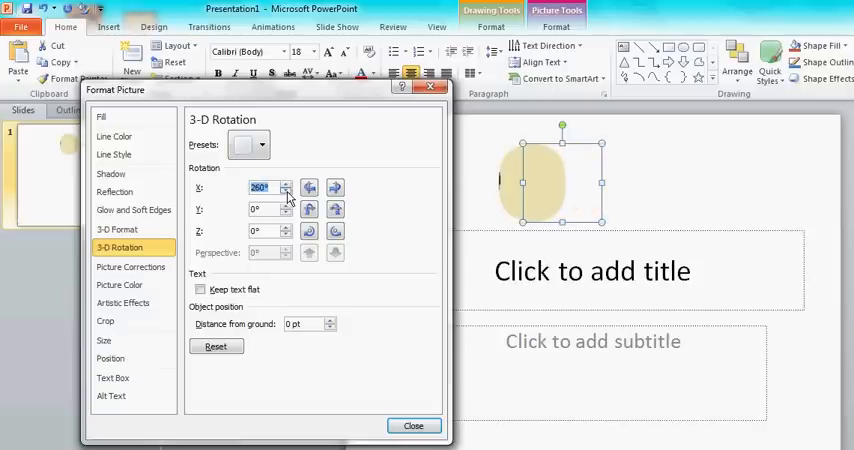
left_click(286, 192)
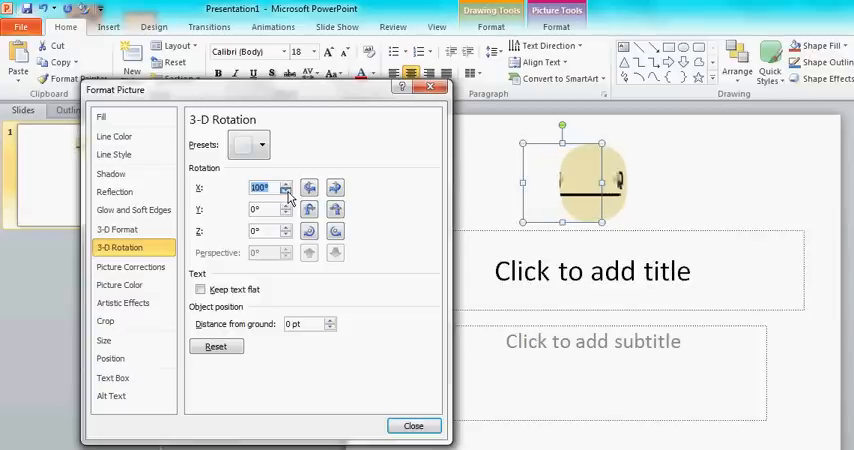
left_click(284, 192)
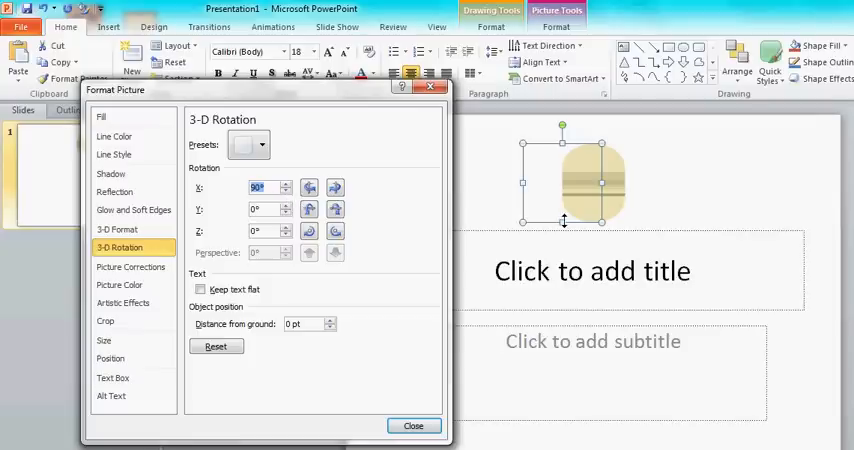
mouse_move(590, 184)
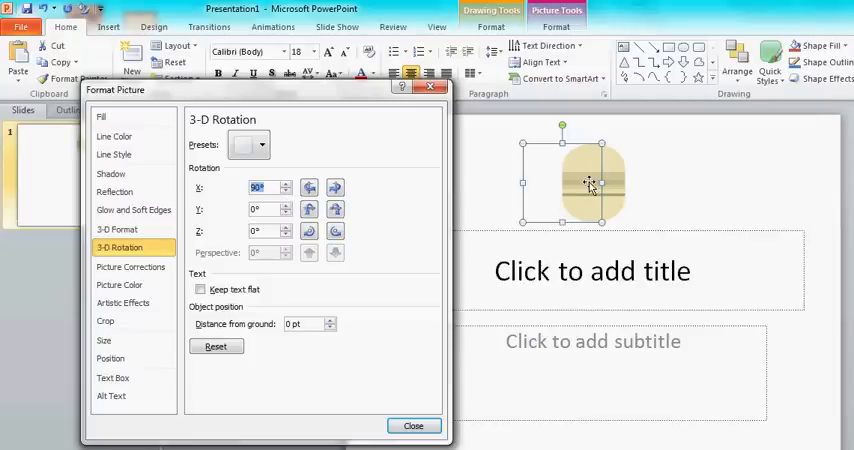
left_click(258, 188)
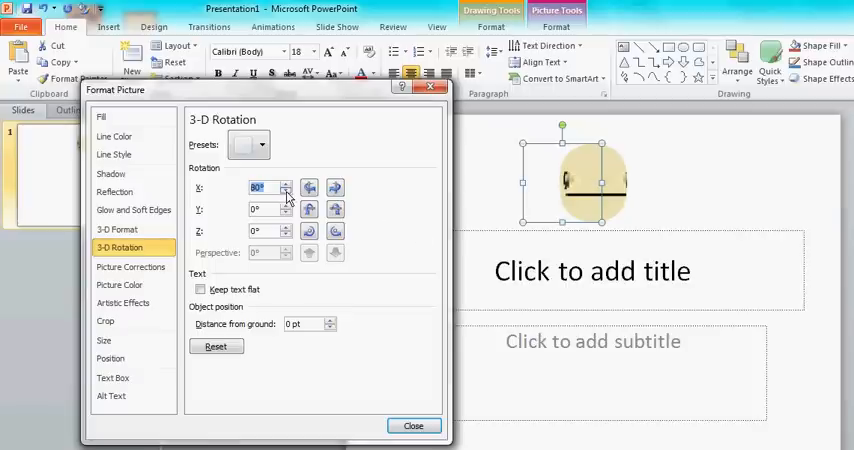
left_click(288, 192)
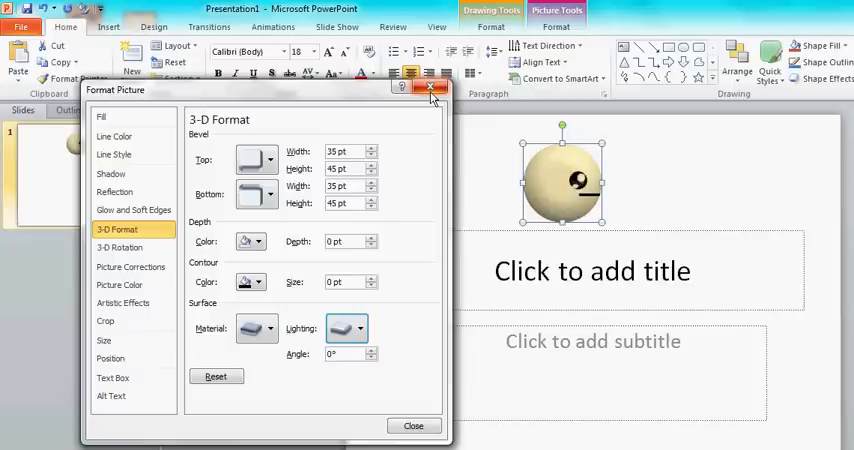
Increase the sphere's X rotation so the face sits at a new angle for the next frame.
left_click(356, 328)
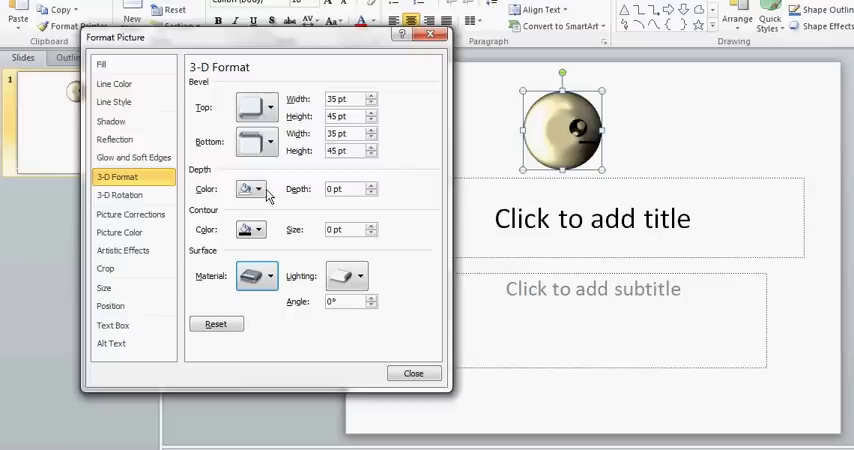
left_click(120, 196)
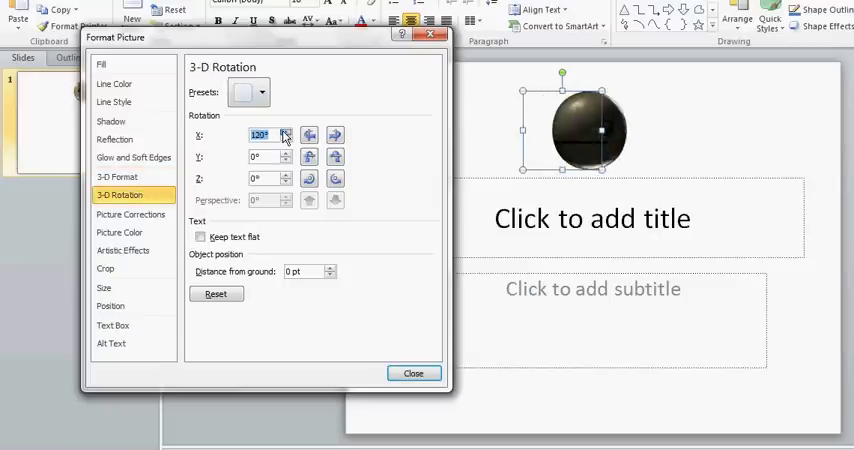
left_click(286, 132)
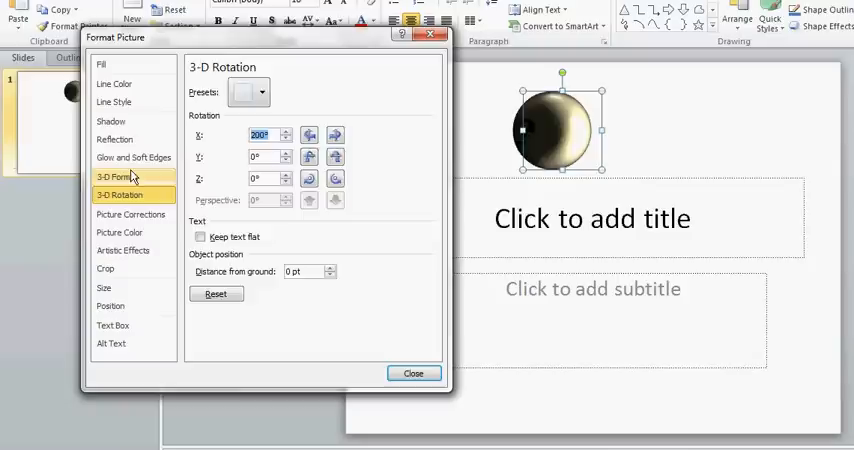
left_click(118, 176)
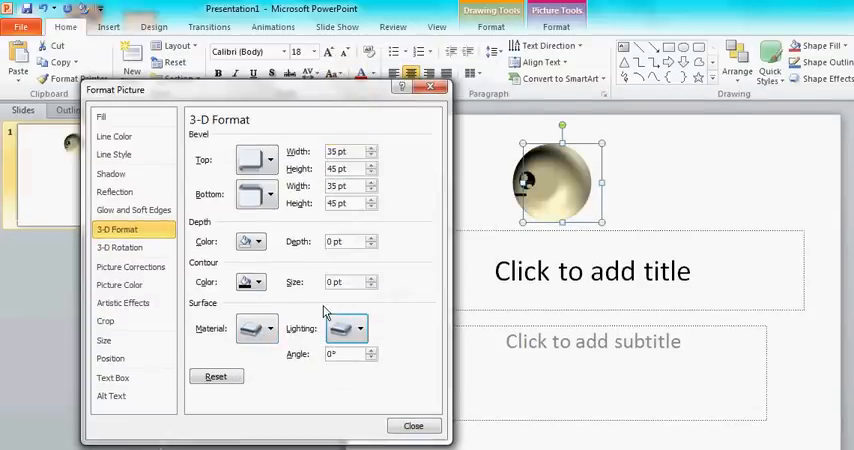
left_click(118, 248)
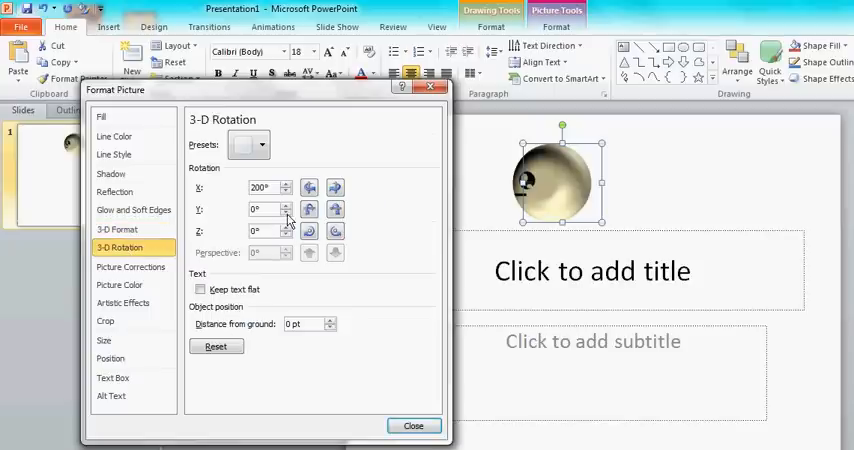
left_click(286, 192)
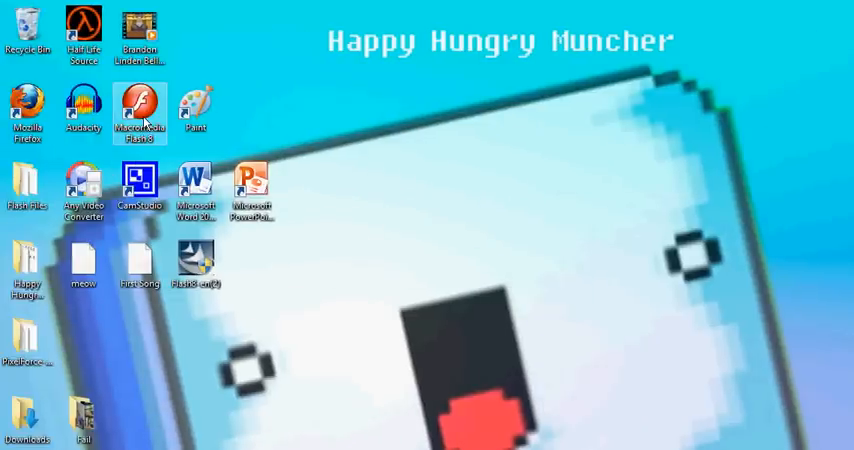
Launch Flash 8 from the desktop and create a new blank Flash Document.
left_click(140, 110)
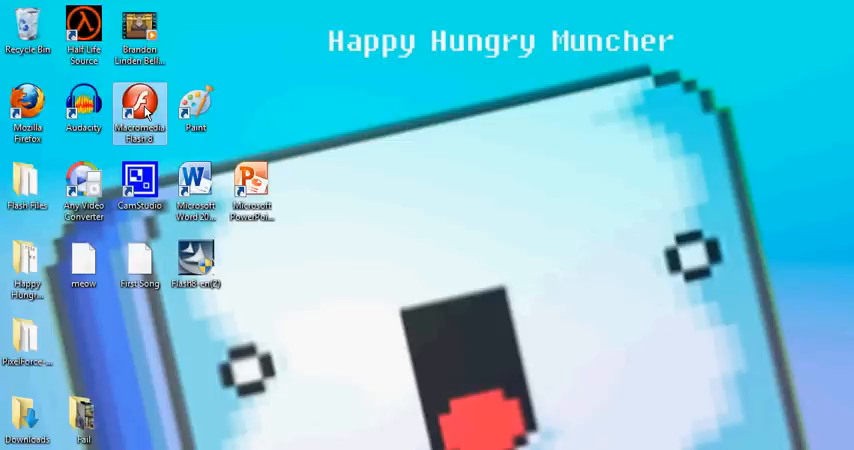
double_click(140, 104)
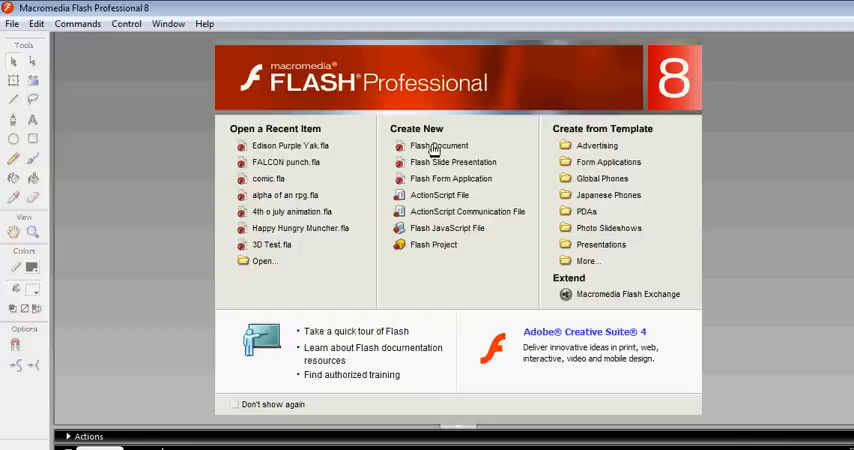
left_click(440, 146)
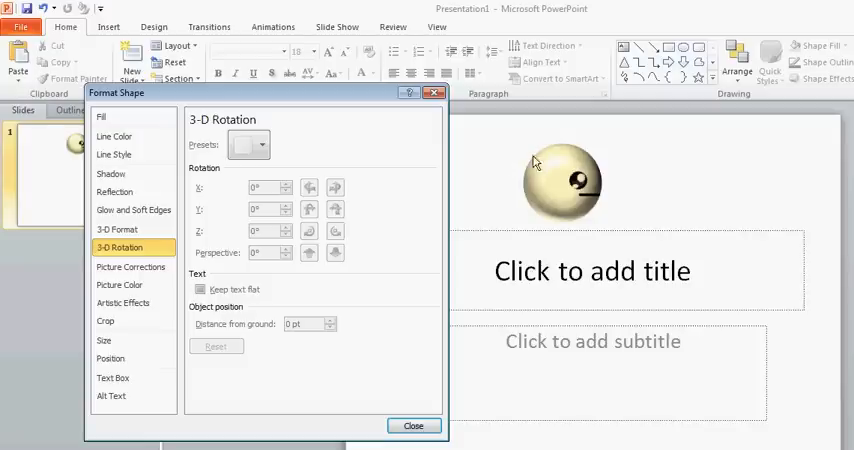
Paste the sphere onto the stage and rename its library bitmap to 'Face'.
left_click(560, 178)
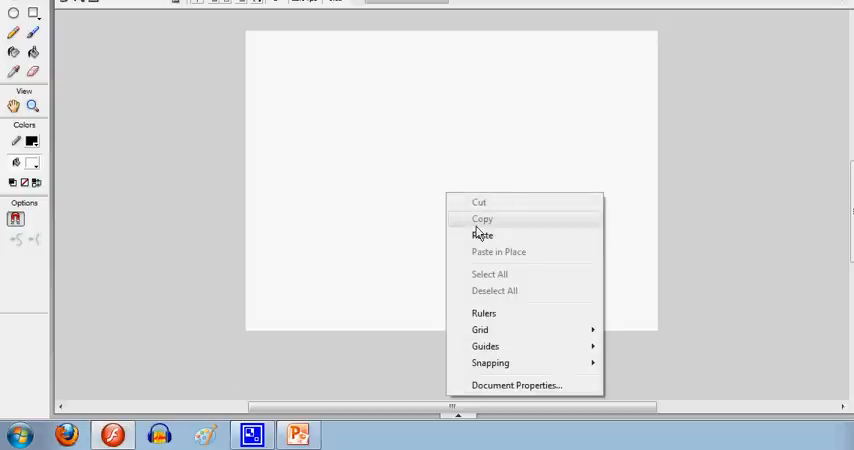
left_click(482, 236)
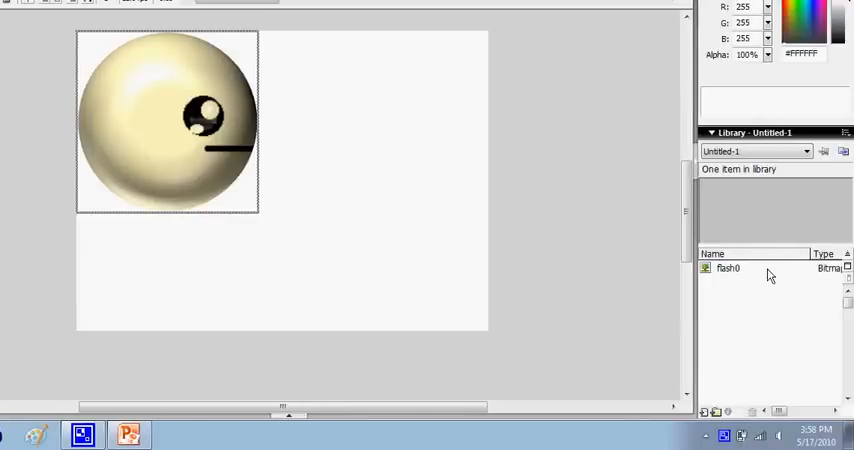
left_click(728, 268)
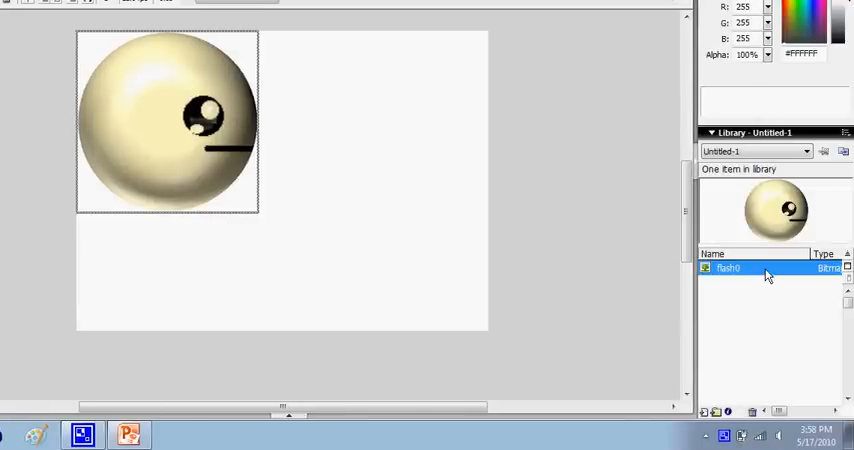
right_click(728, 268)
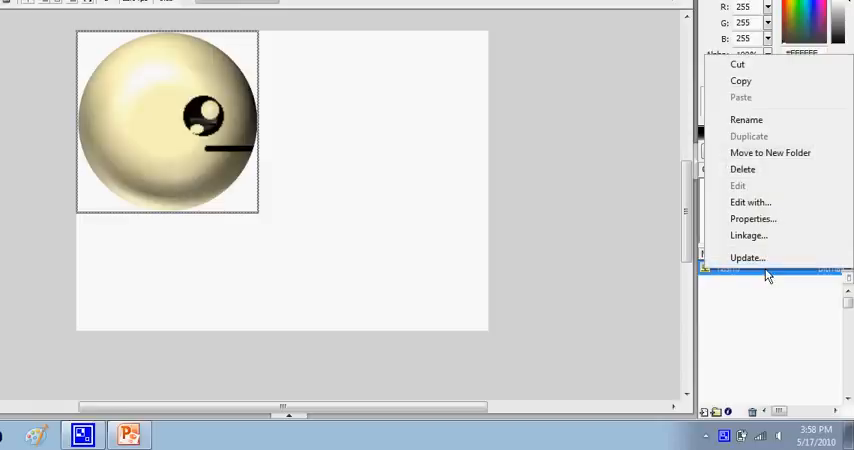
mouse_move(770, 152)
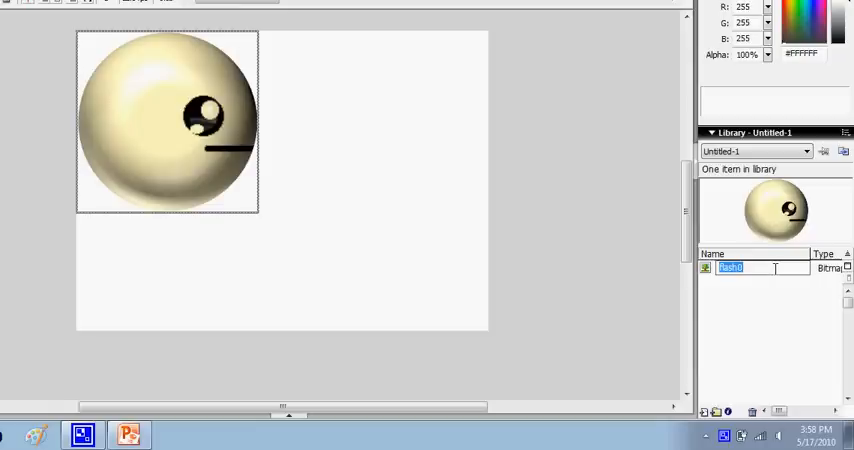
type("Facde")
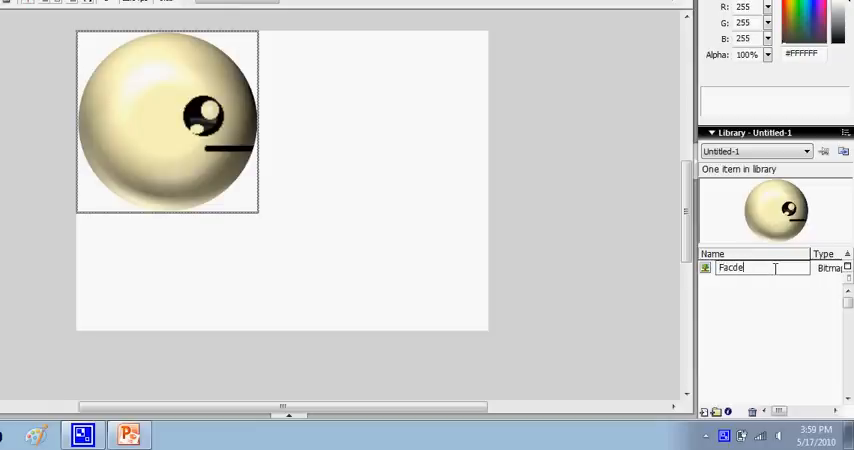
key("BackSpace")
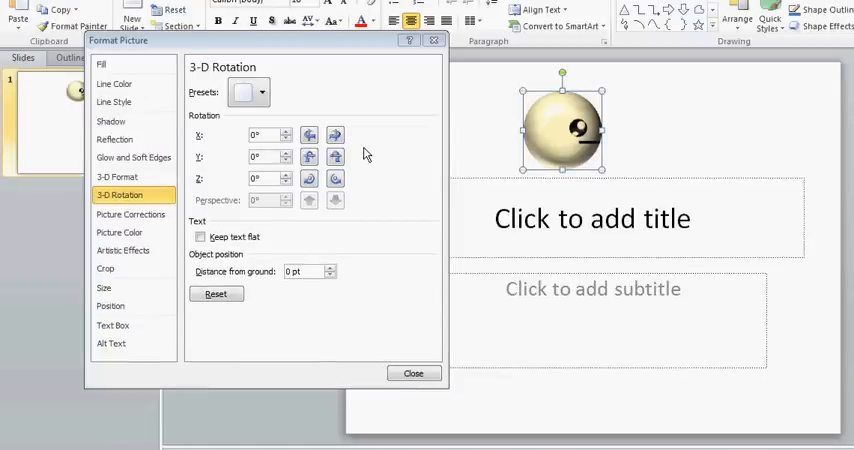
Turn the sphere another 10° about X and copy the new pose for Flash.
left_click(284, 152)
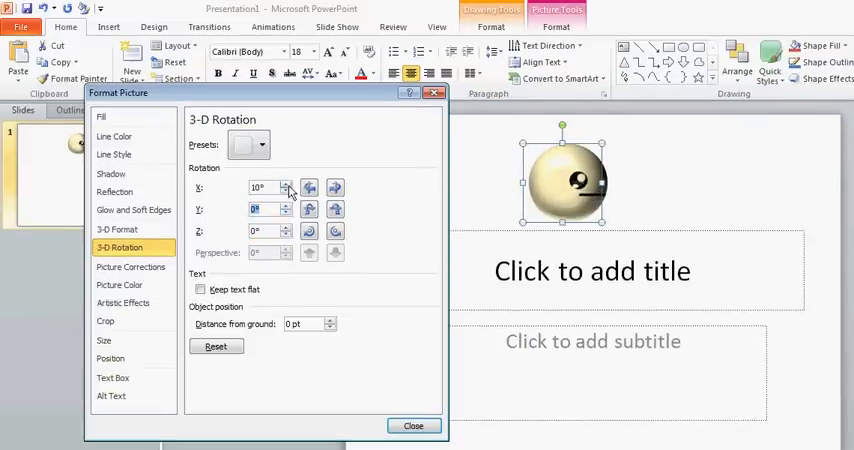
right_click(562, 180)
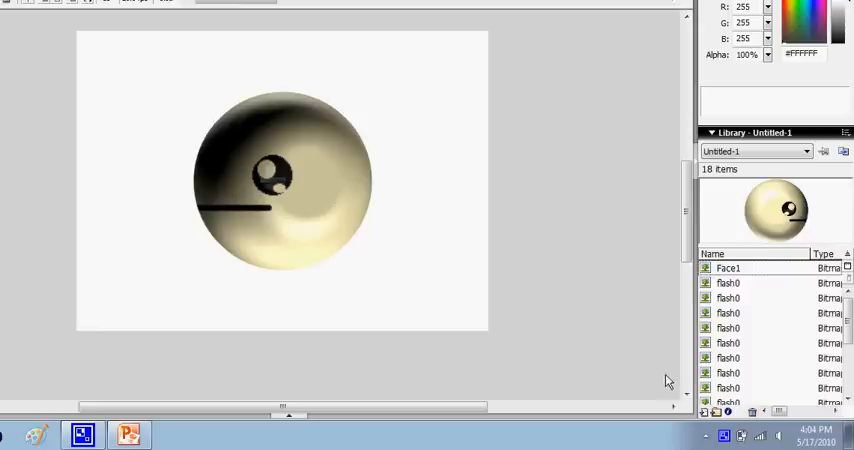
mouse_move(728, 436)
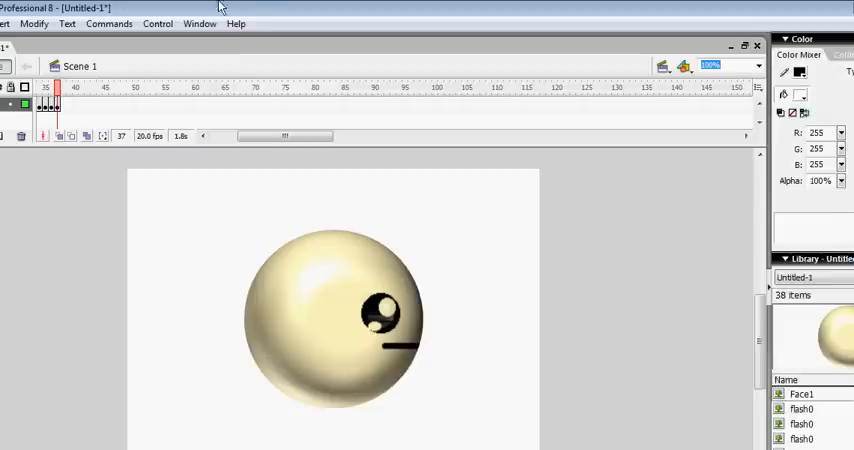
Run Test Movie from the Control menu to watch the sphere spin.
left_click(232, 24)
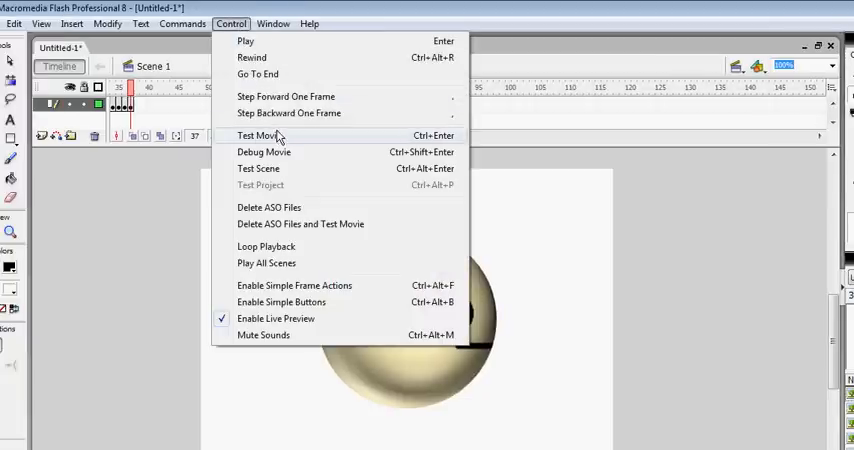
left_click(260, 136)
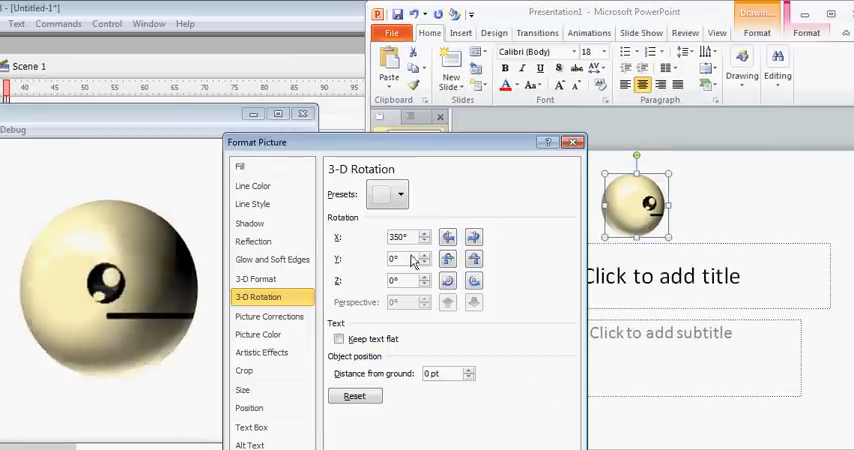
Close the 3-D format settings, quit PowerPoint with Don't Save, and close the test movie window.
left_click(420, 236)
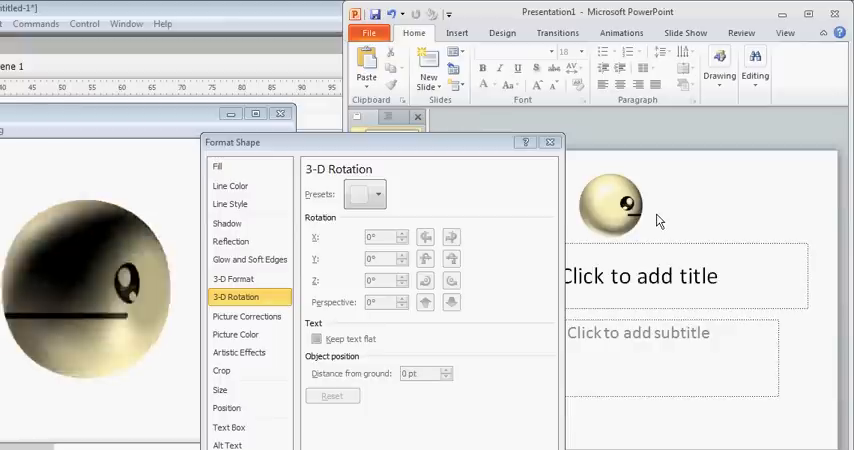
left_click(550, 140)
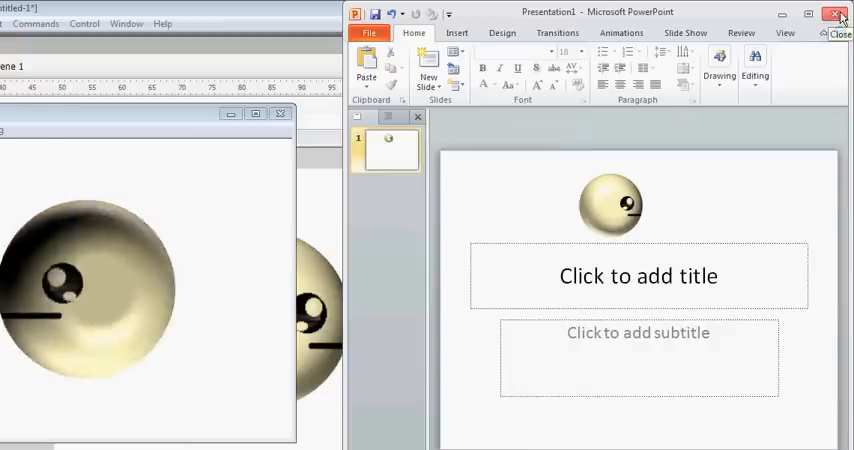
left_click(836, 14)
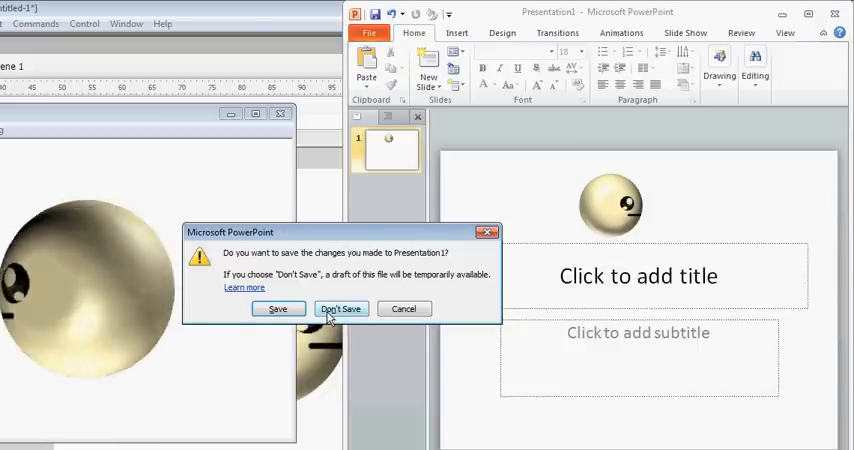
left_click(340, 308)
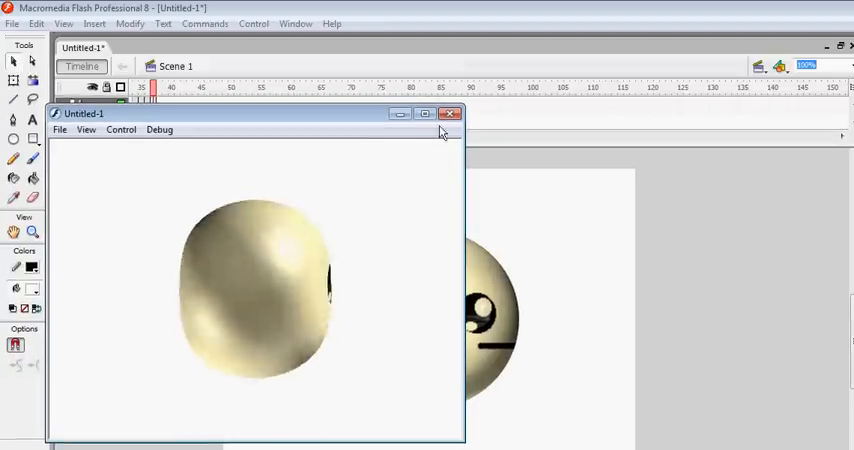
left_click(448, 112)
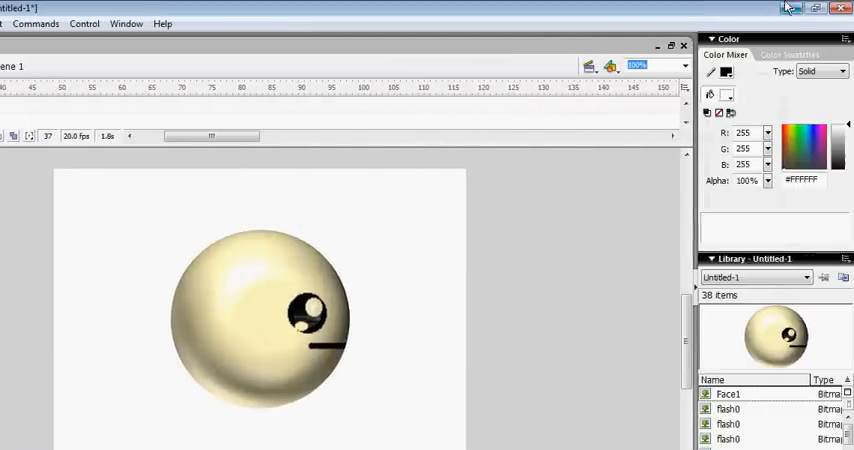